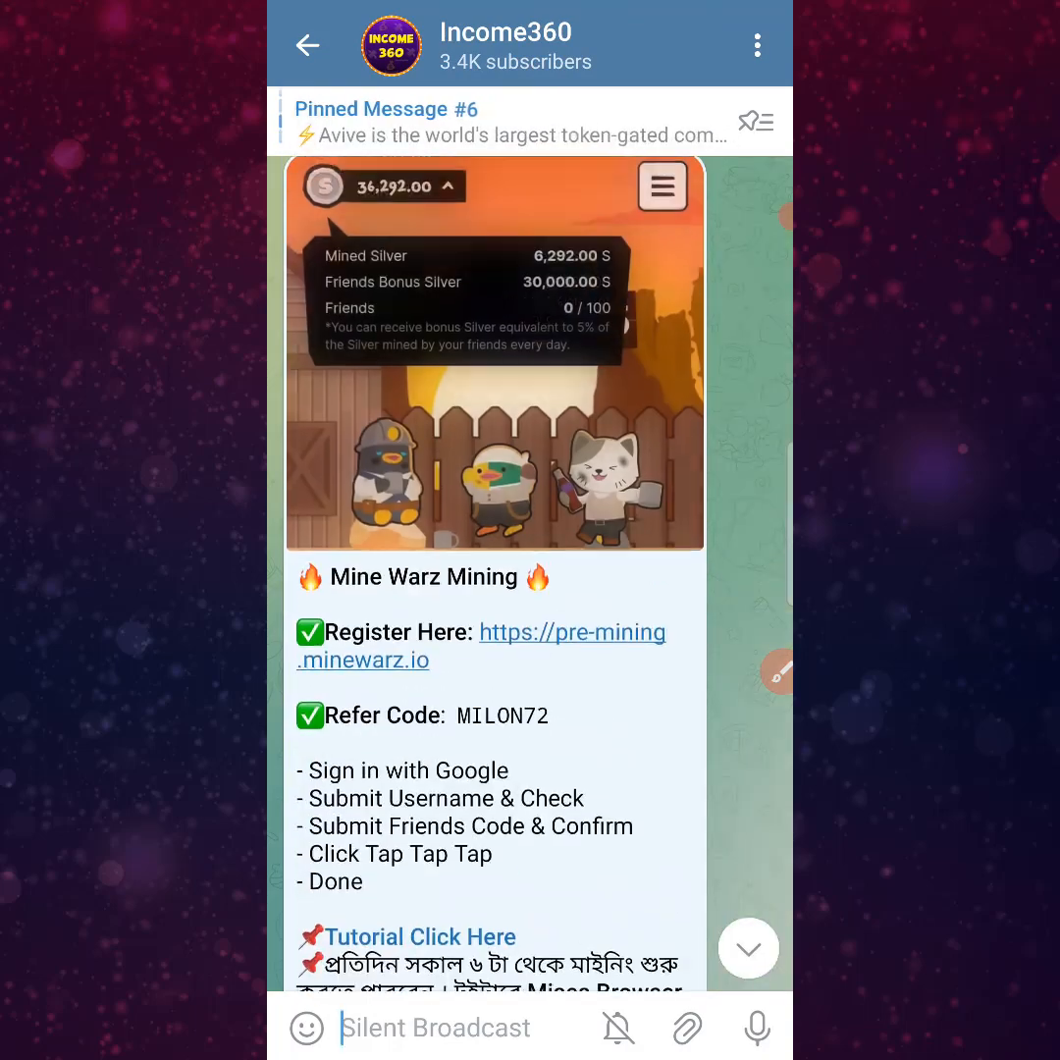
- Scroll the Income360 channel and open the latest Mine Warz announcement image
{"action": "scroll", "scroll_direction": "down", "scroll_amount": 3}
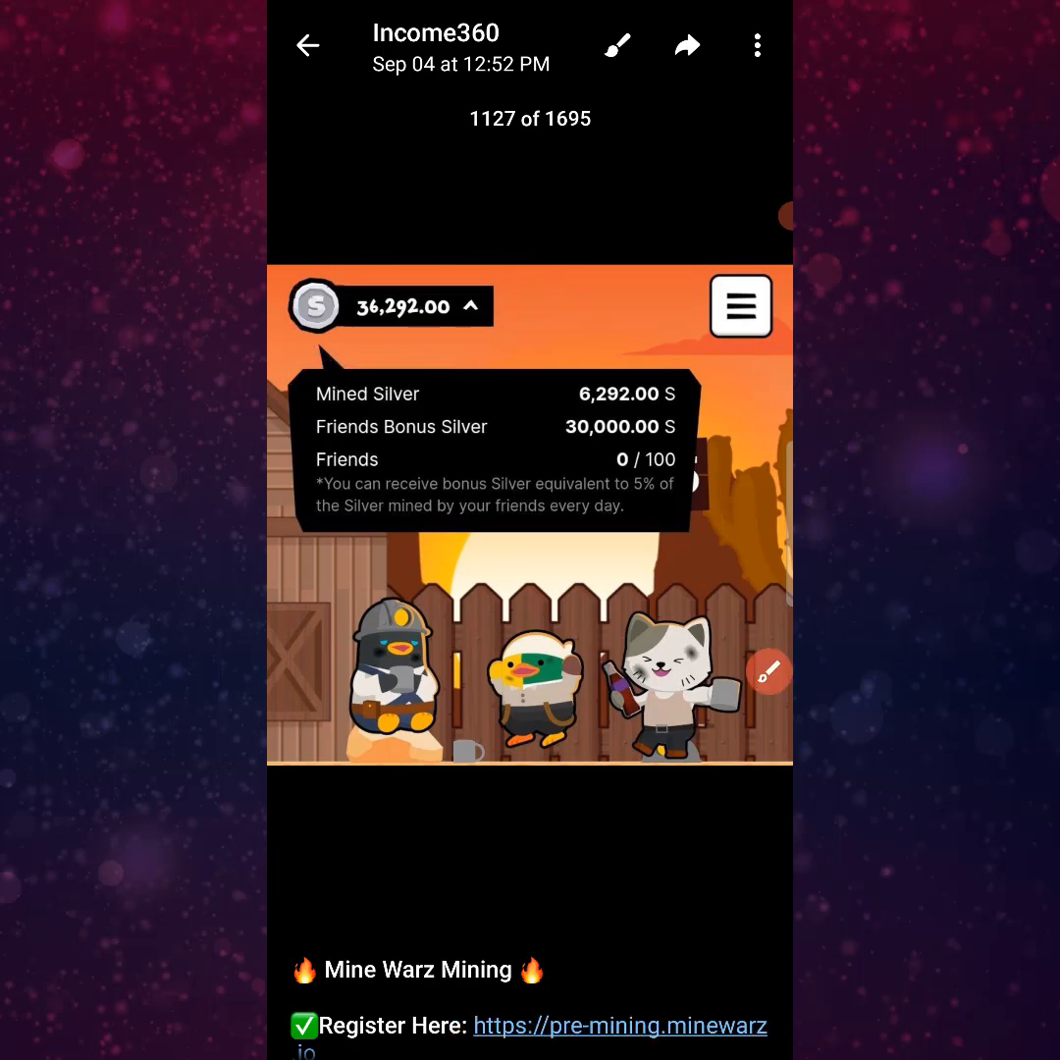
{"action": "left_click", "coordinate": [308, 45]}
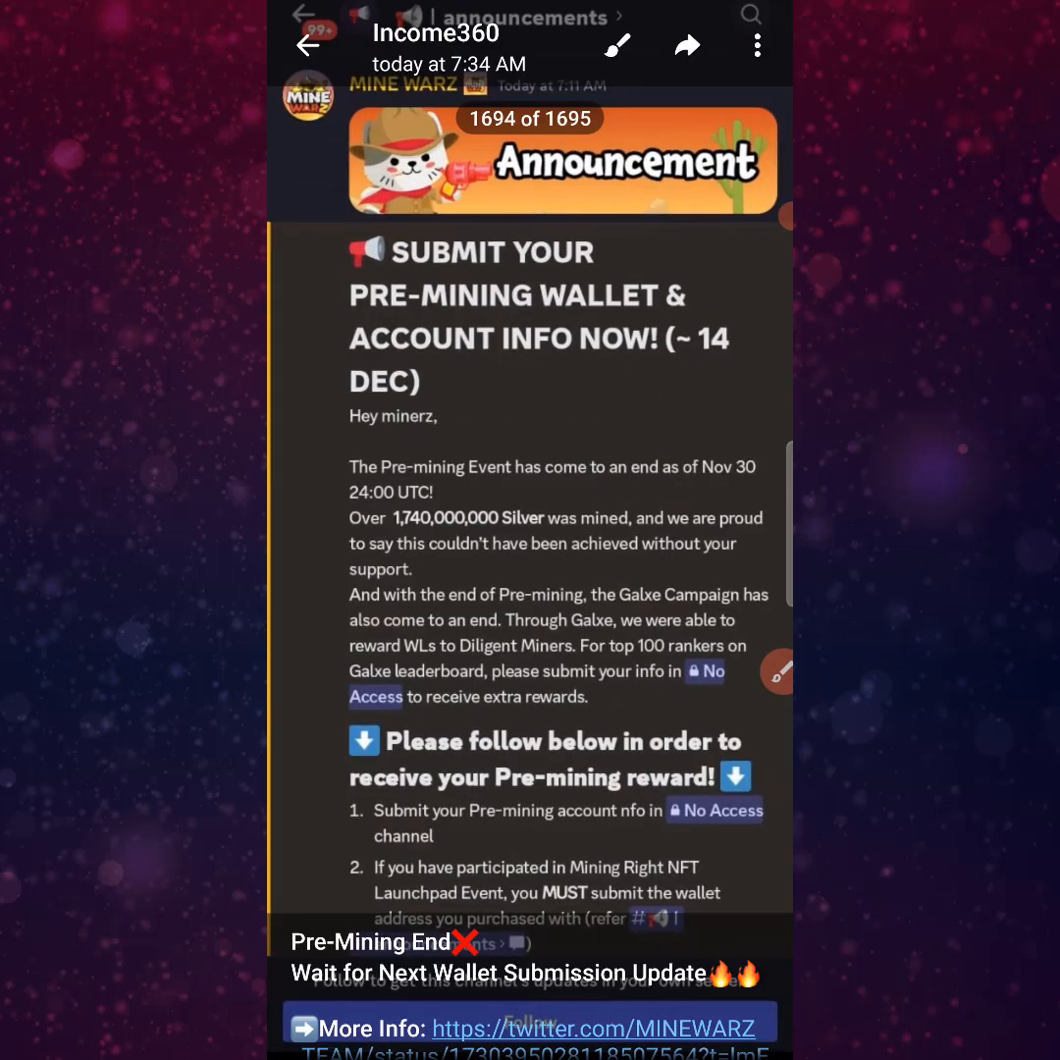
- Read through the #announcements submission post, then return to the MINE WARZ server home
{"action": "left_click_drag", "start_coordinate": [609, 334], "coordinate": [746, 354]}
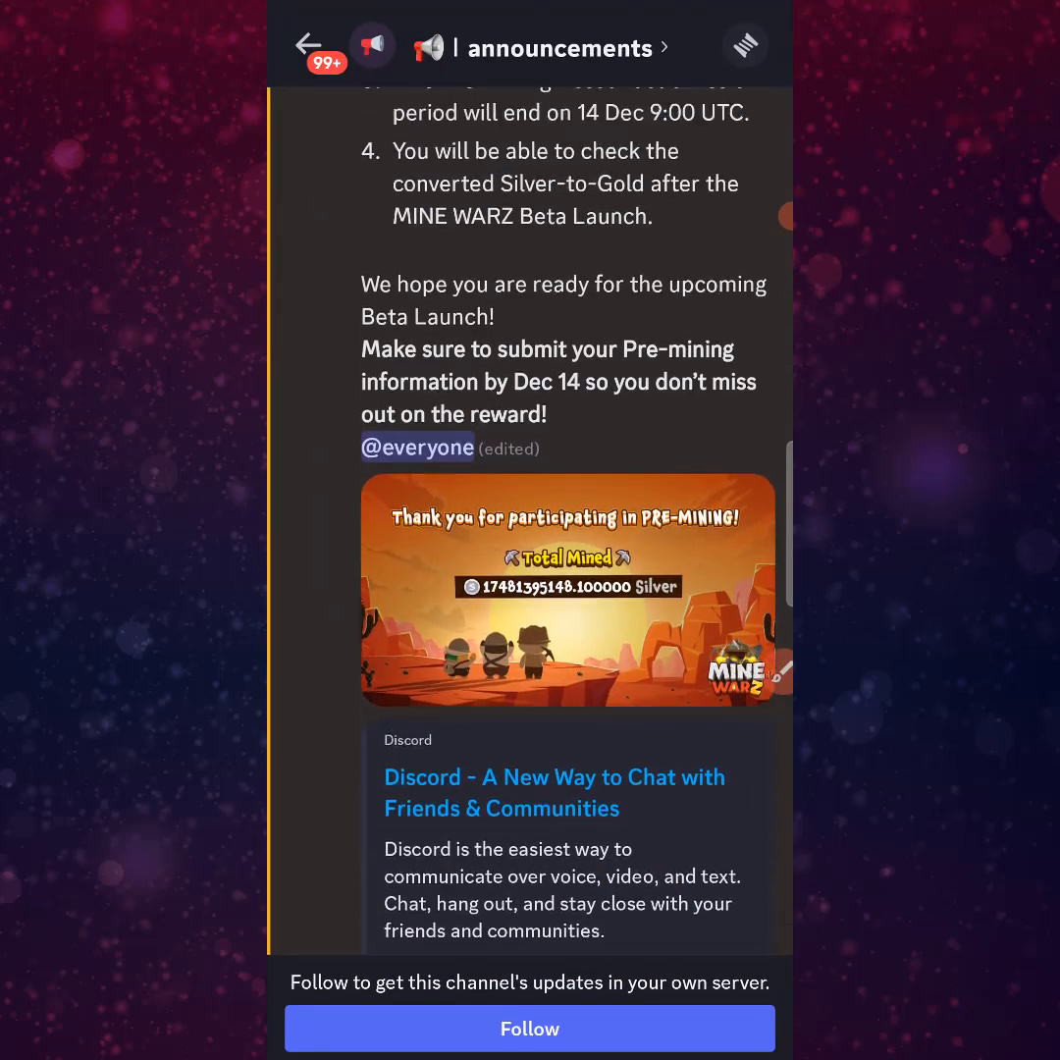
{"action": "scroll", "scroll_direction": "down", "scroll_amount": 3}
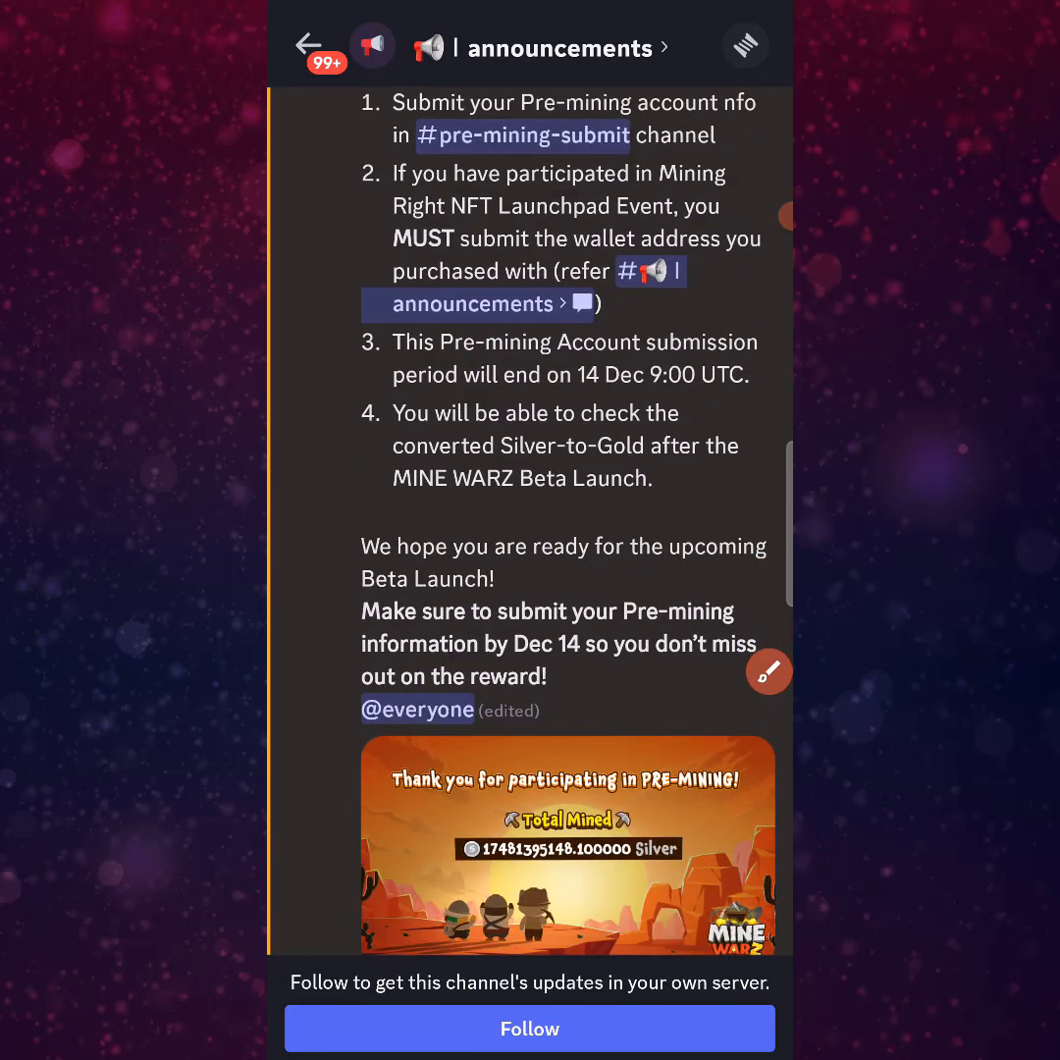
{"action": "left_click", "coordinate": [312, 48]}
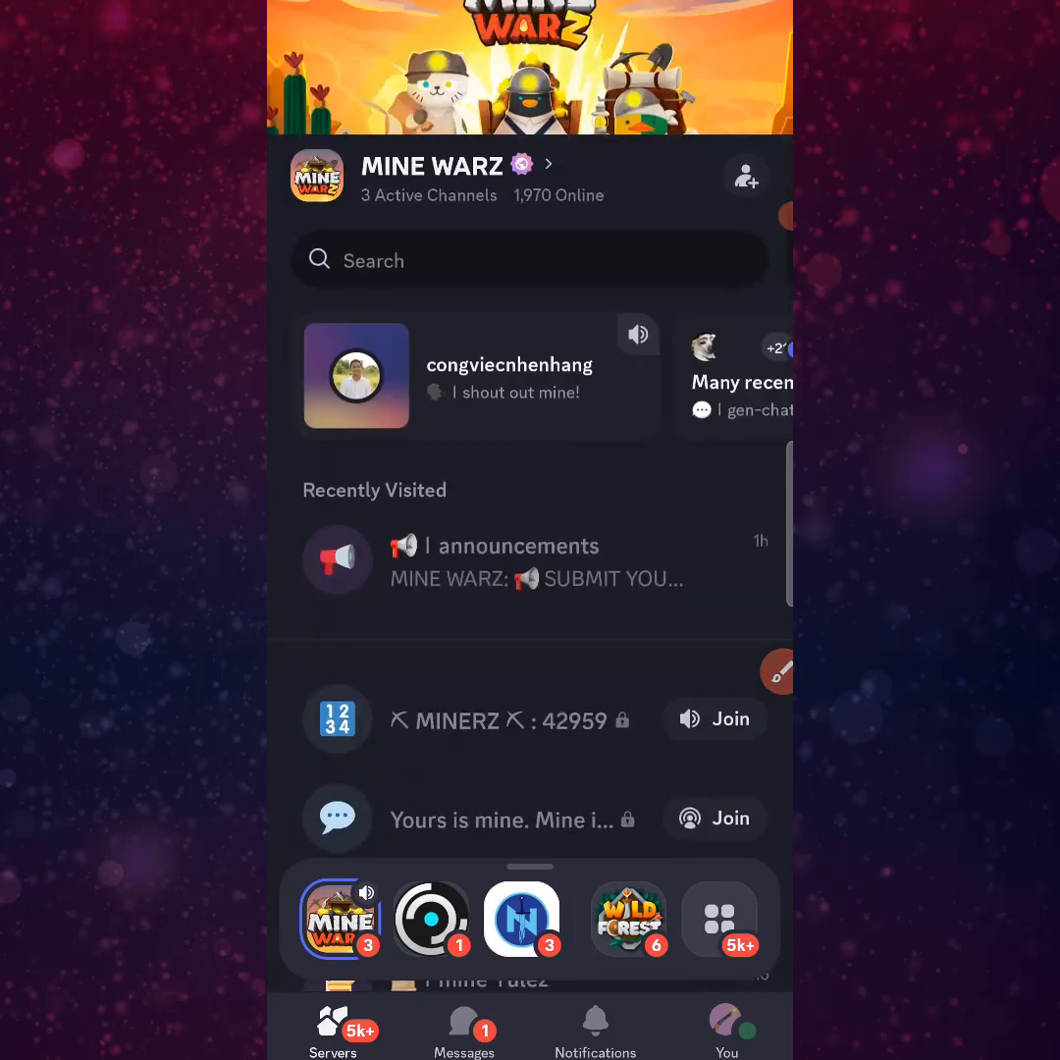
- Open #pre-mining-submit, view and close the example /minewarz command screenshot
{"action": "scroll", "scroll_direction": "down", "scroll_amount": 3}
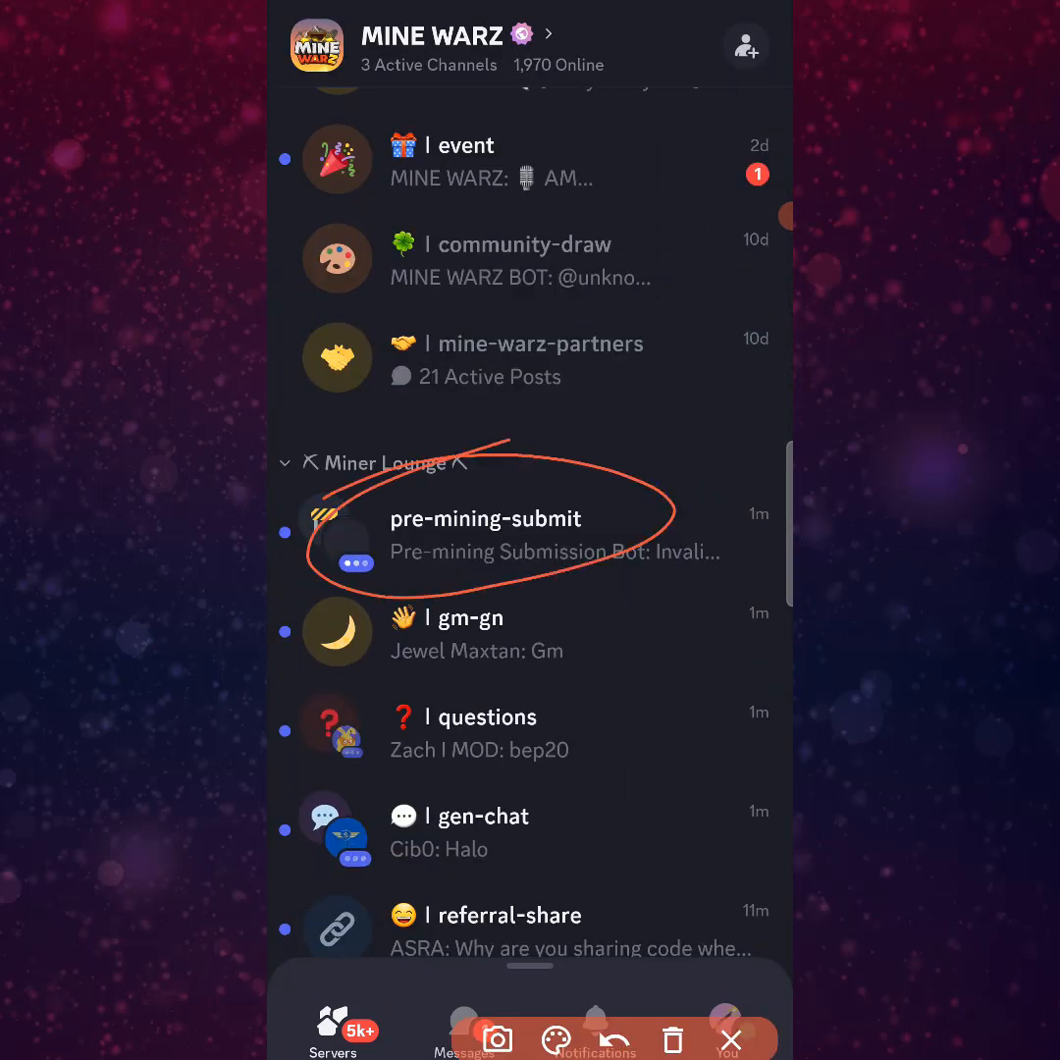
{"action": "left_click", "coordinate": [486, 519]}
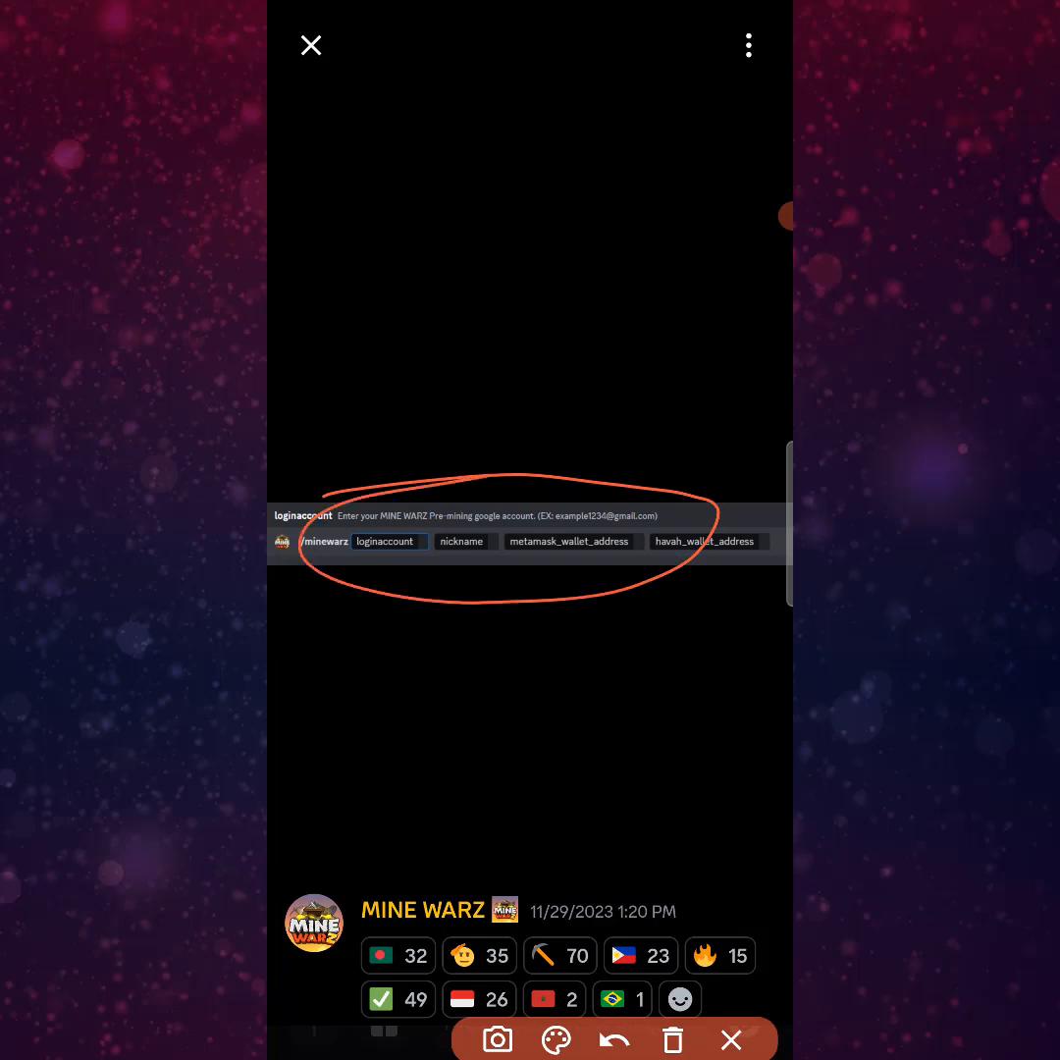
{"action": "left_click", "coordinate": [311, 45]}
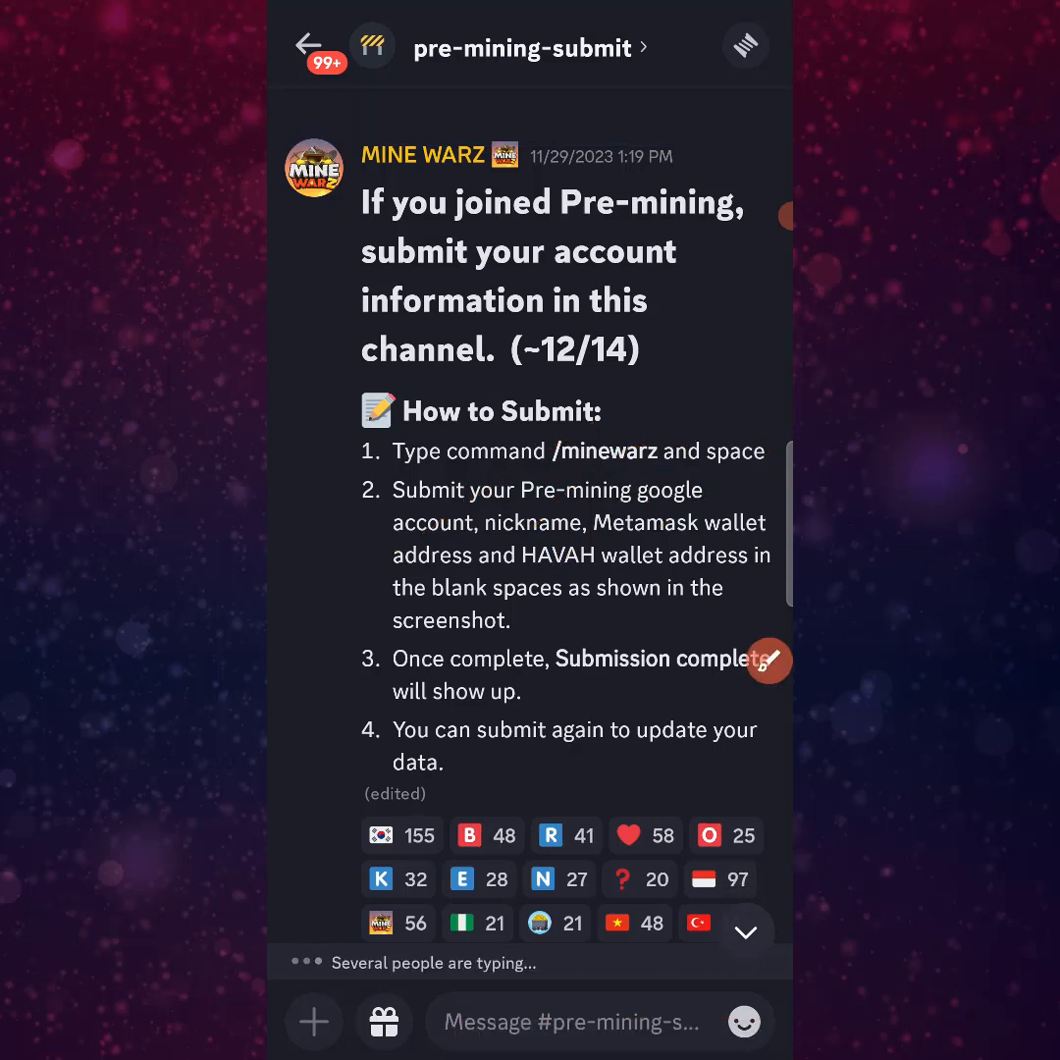
- Select and copy the account nickname above the Mined Silver total on pre-mining.minewarz.io
{"action": "scroll", "scroll_direction": "down", "scroll_amount": 3}
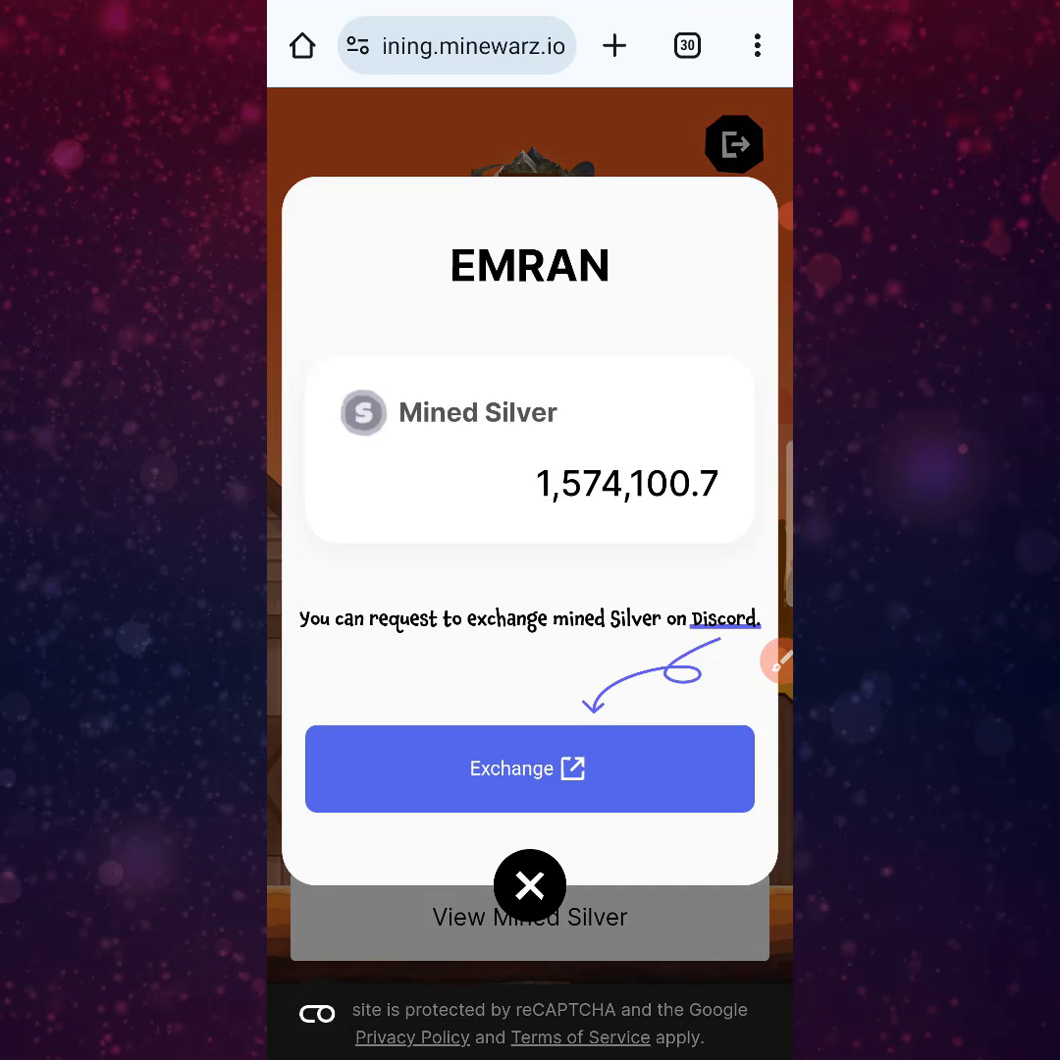
{"action": "double_click", "coordinate": [529, 266]}
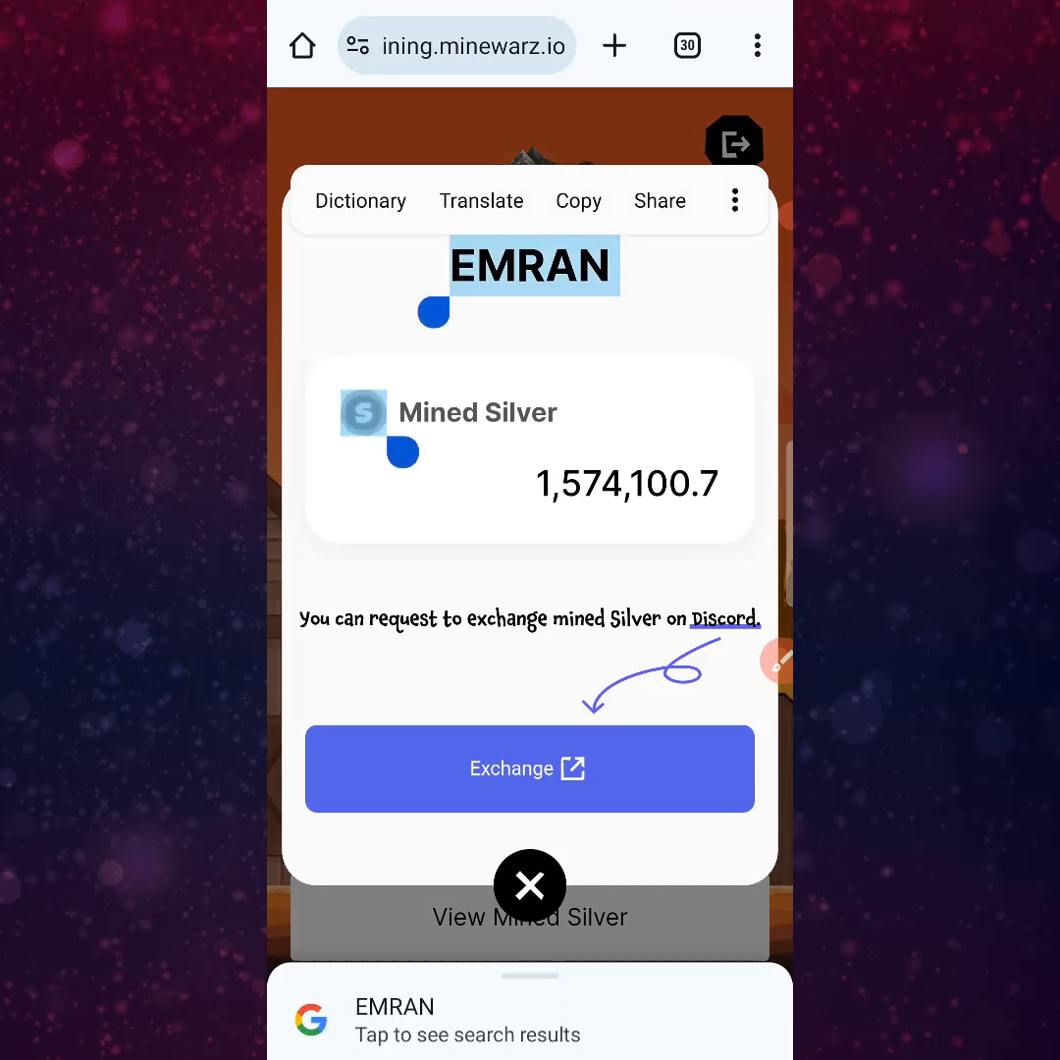
{"action": "left_click", "coordinate": [578, 200]}
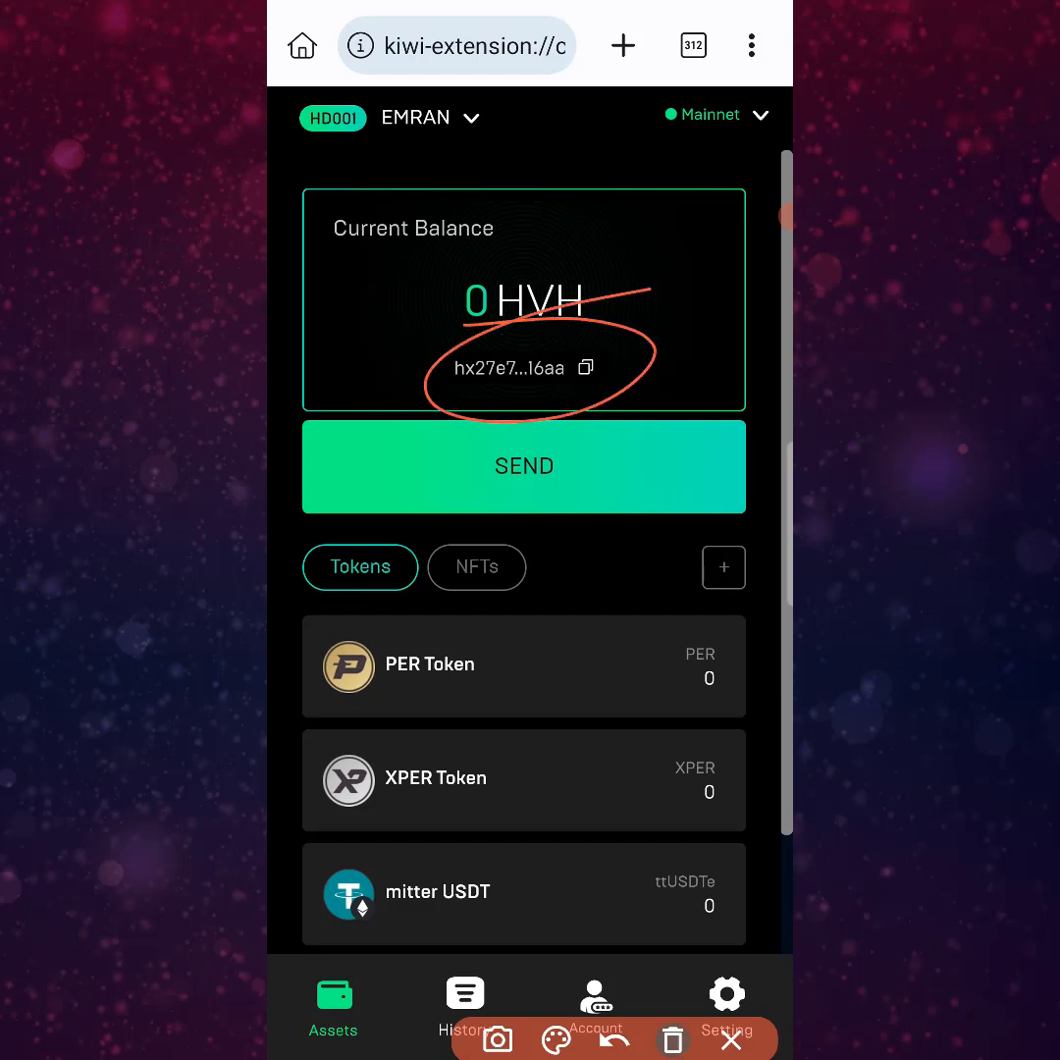
- Copy the hx… HAVAH wallet address and search Google for 'havah wallet extension'
{"action": "left_click", "coordinate": [585, 367]}
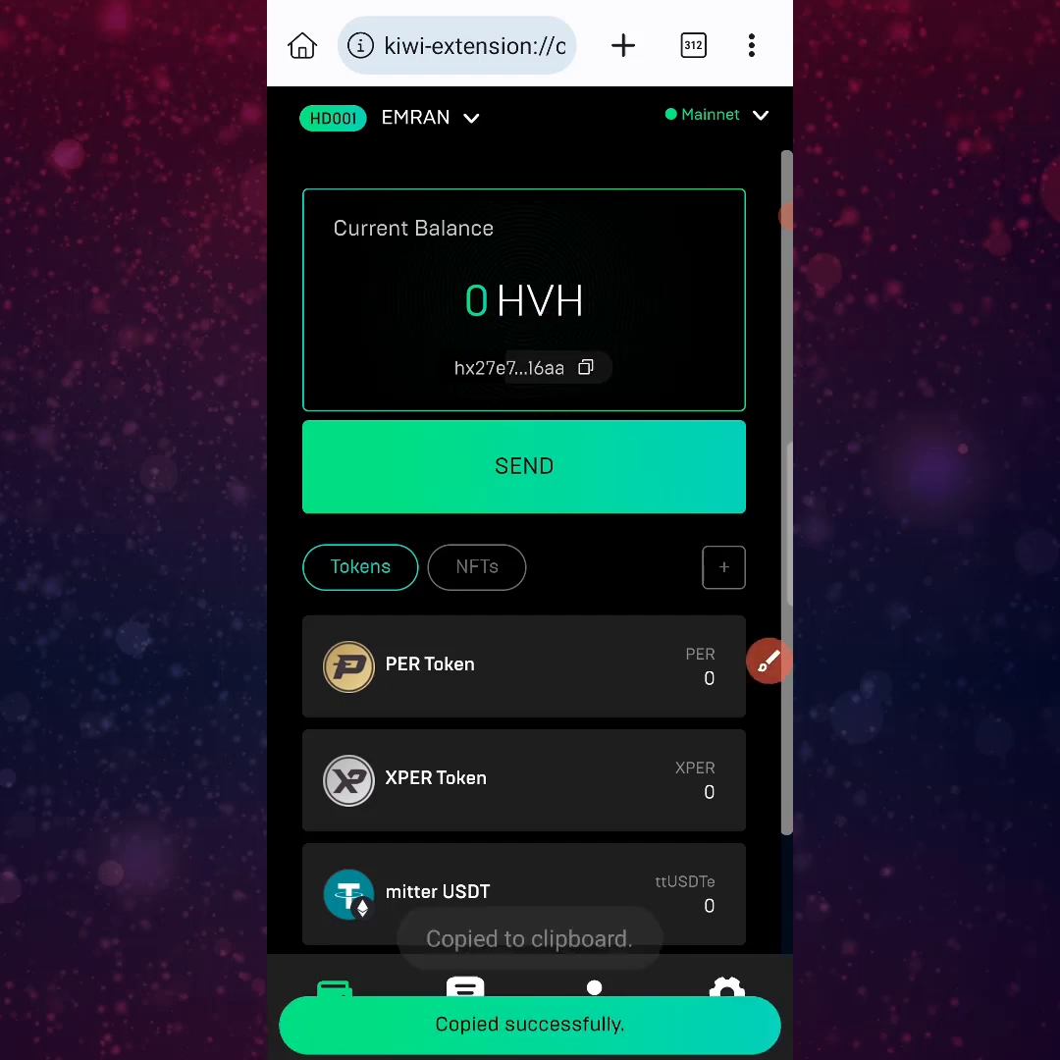
{"action": "left_click", "coordinate": [456, 46]}
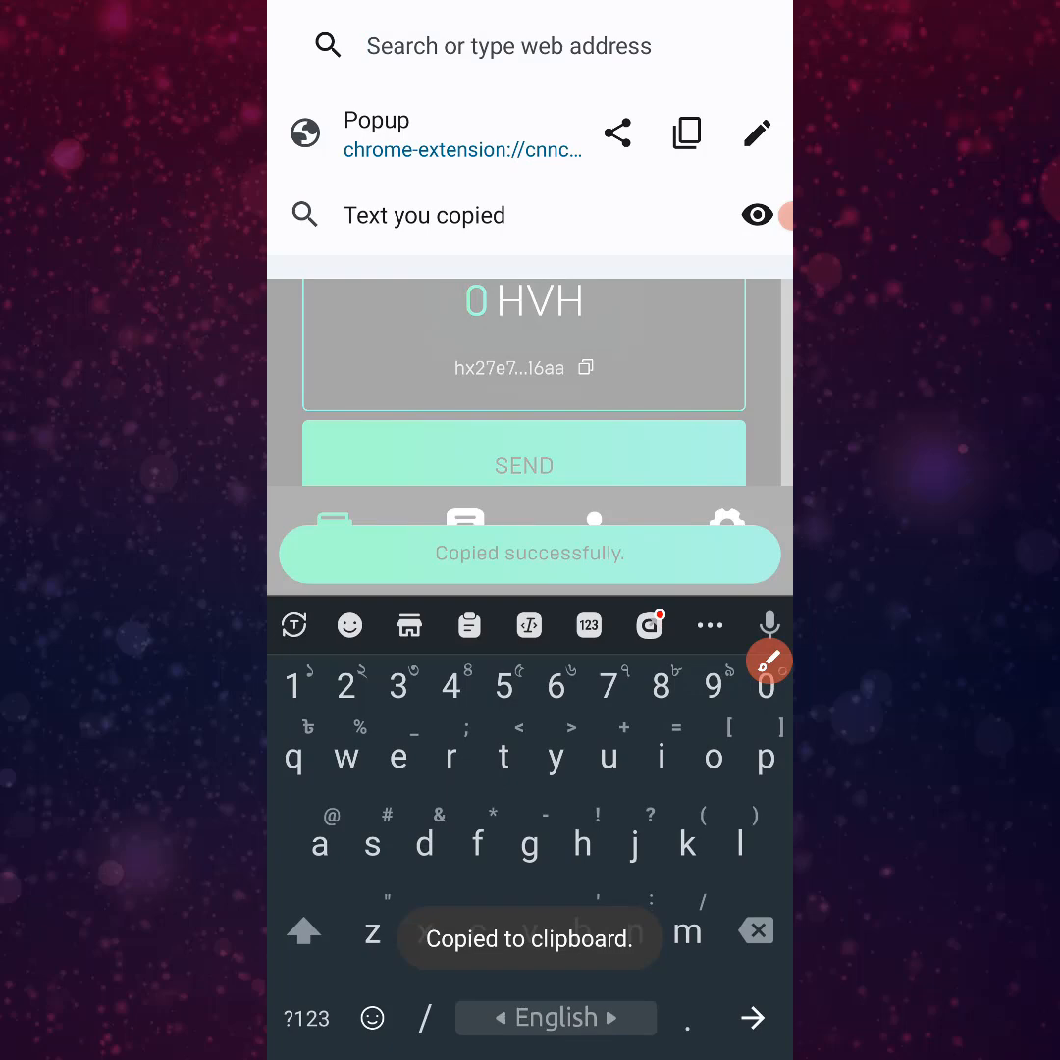
{"action": "type", "text": "havah wallet extension"}
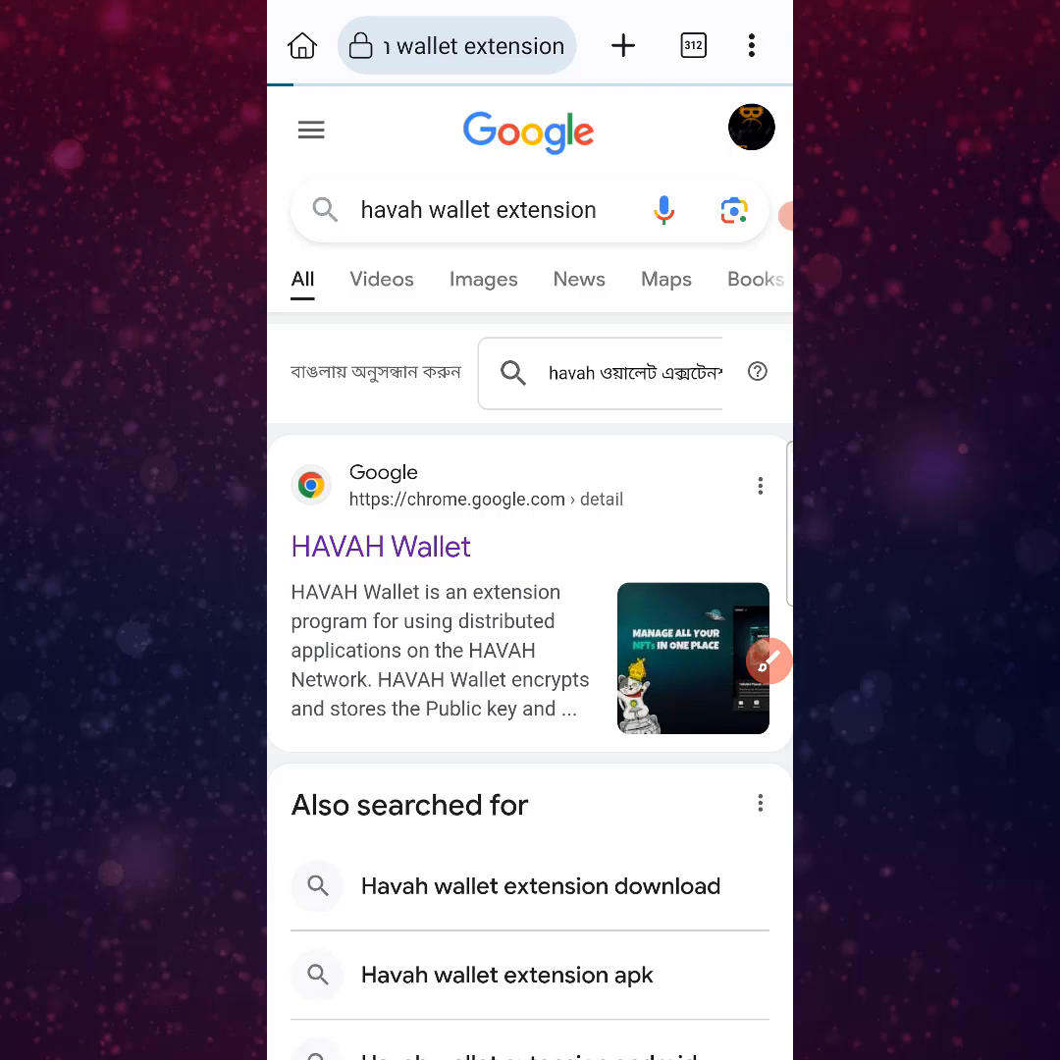
- Open the HAVAH Wallet Chrome Web Store listing, then return to Discord
{"action": "left_click", "coordinate": [380, 547]}
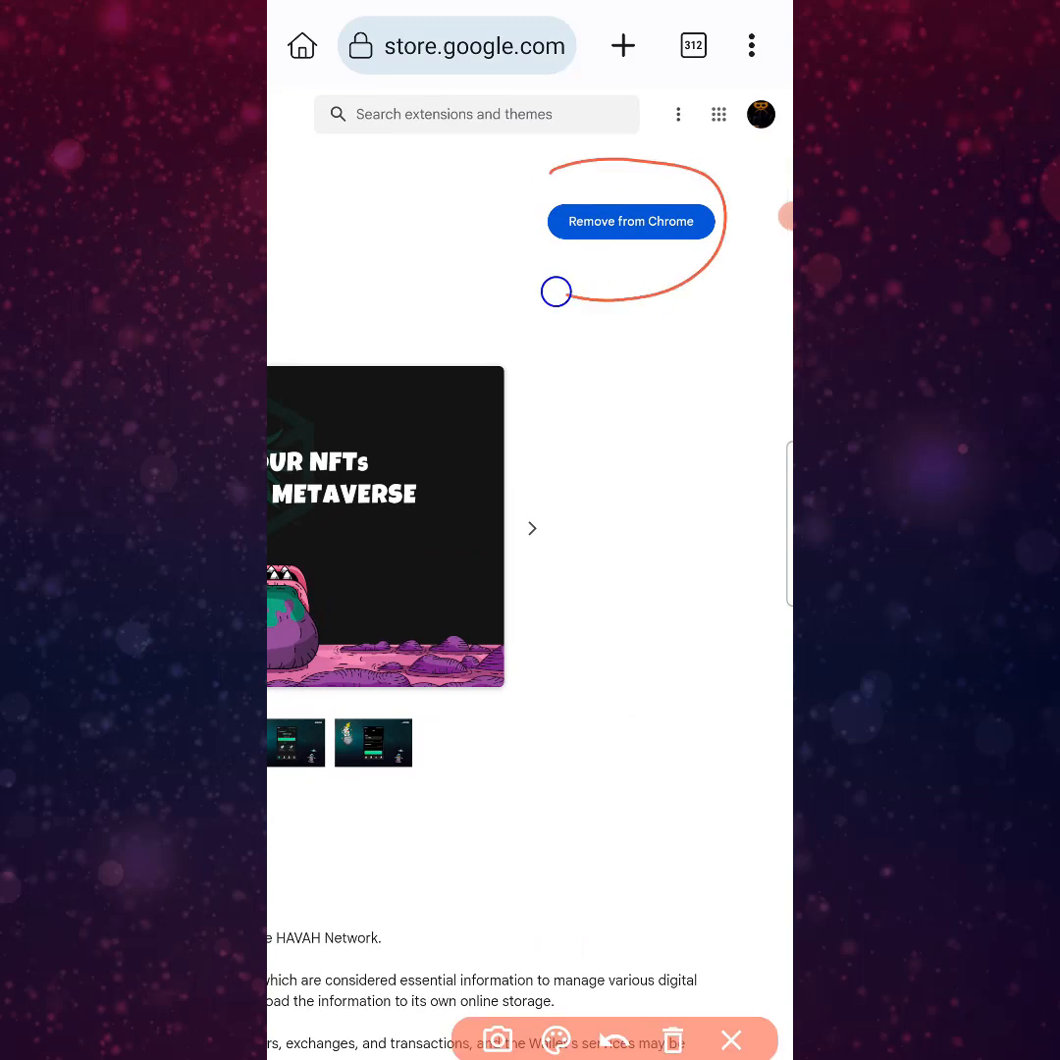
{"action": "left_click", "coordinate": [753, 45]}
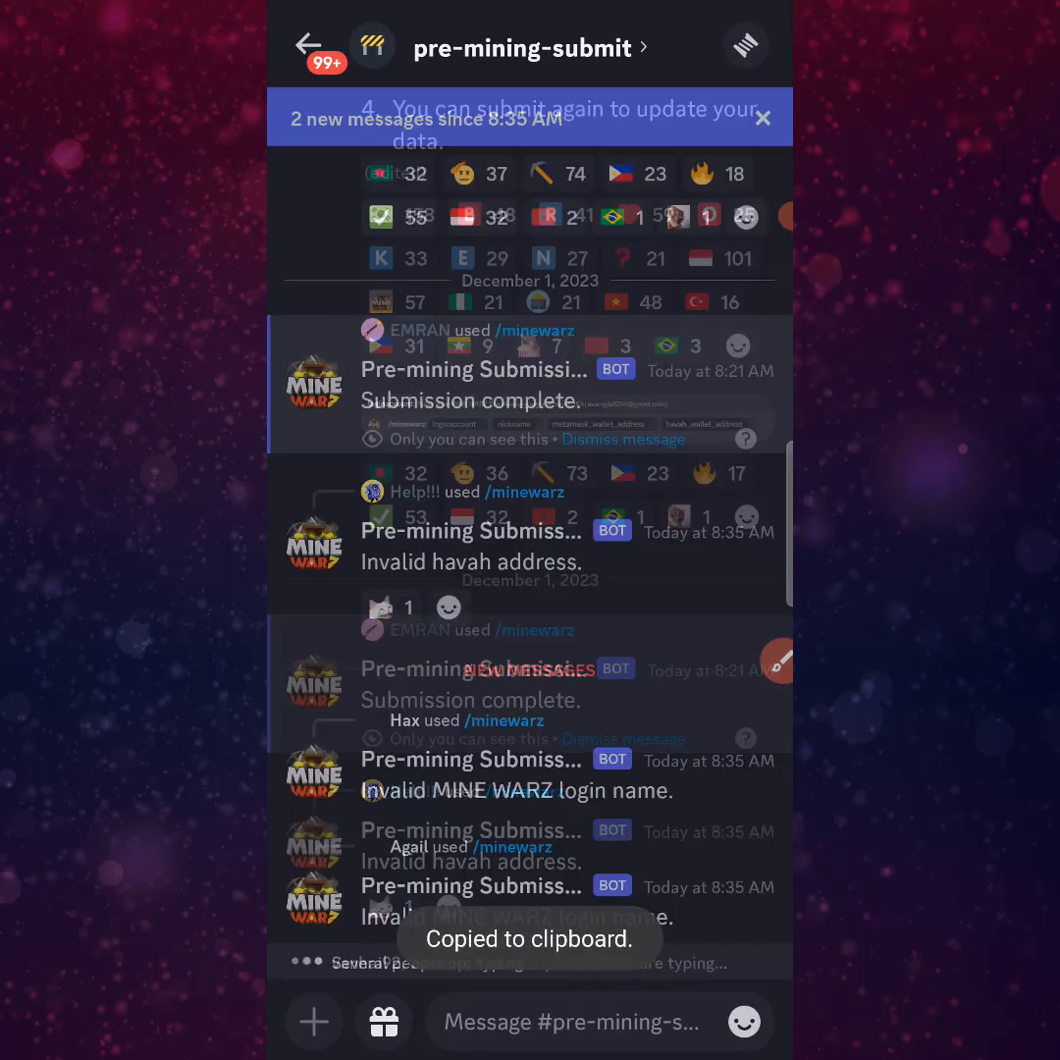
{"action": "scroll", "scroll_direction": "down", "scroll_amount": 3}
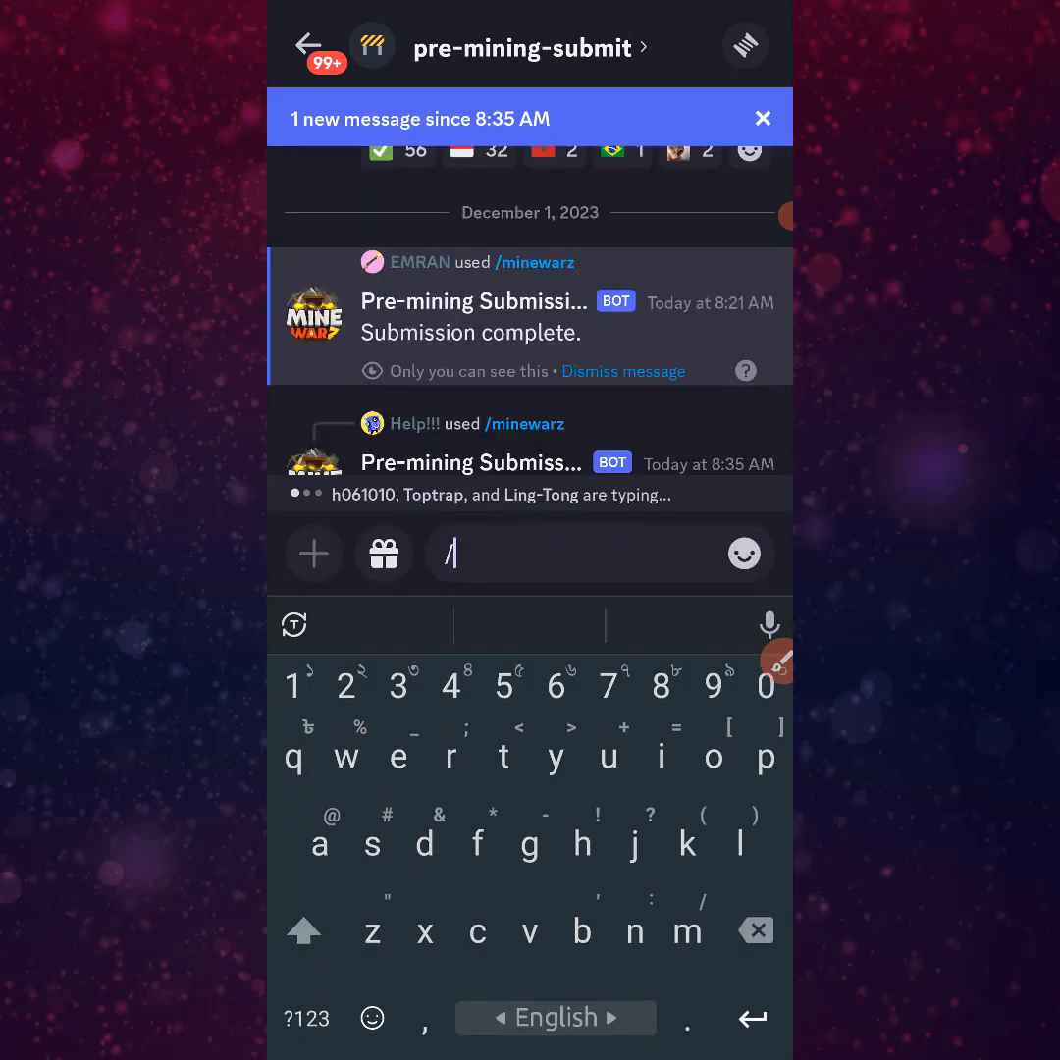
{"action": "type", "text": "min"}
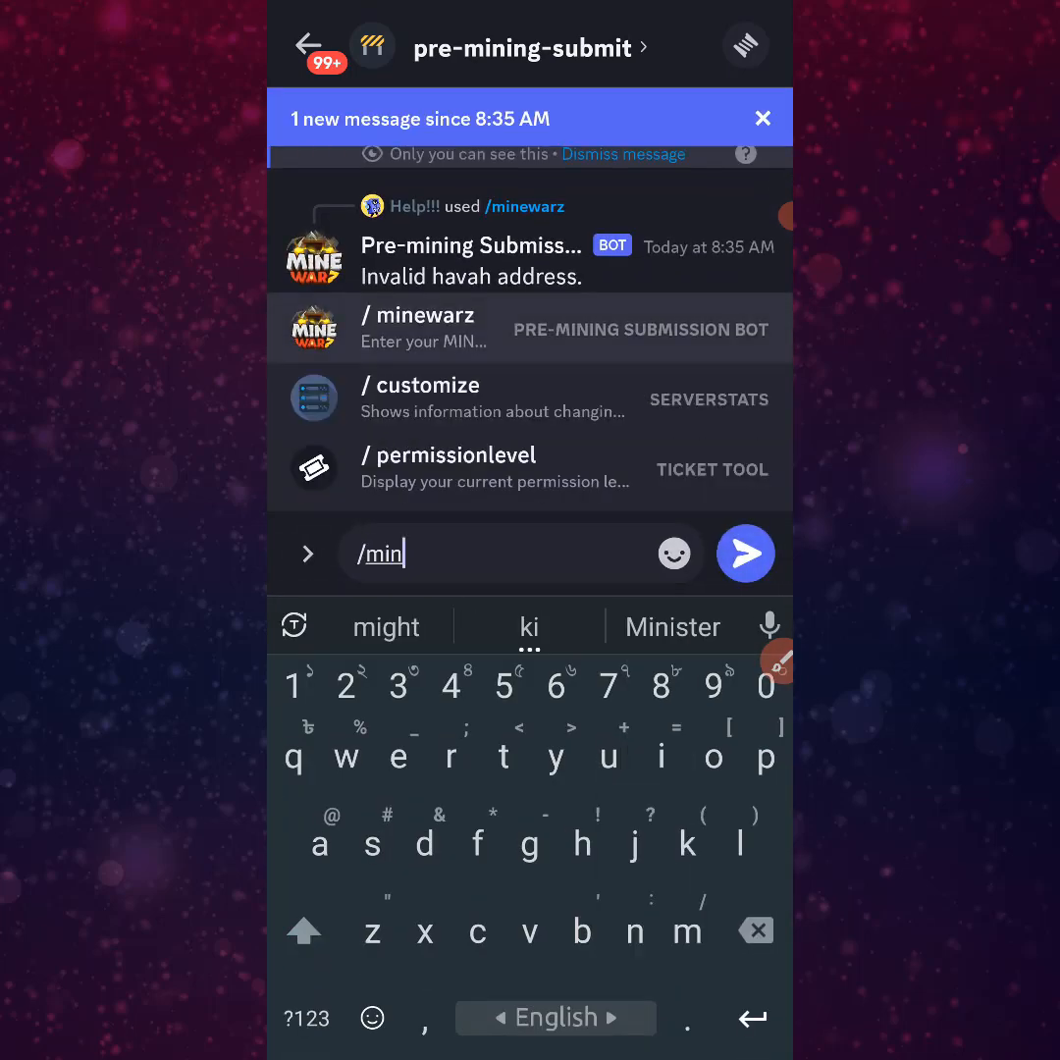
{"action": "type", "text": "ewarz loginaccount:"}
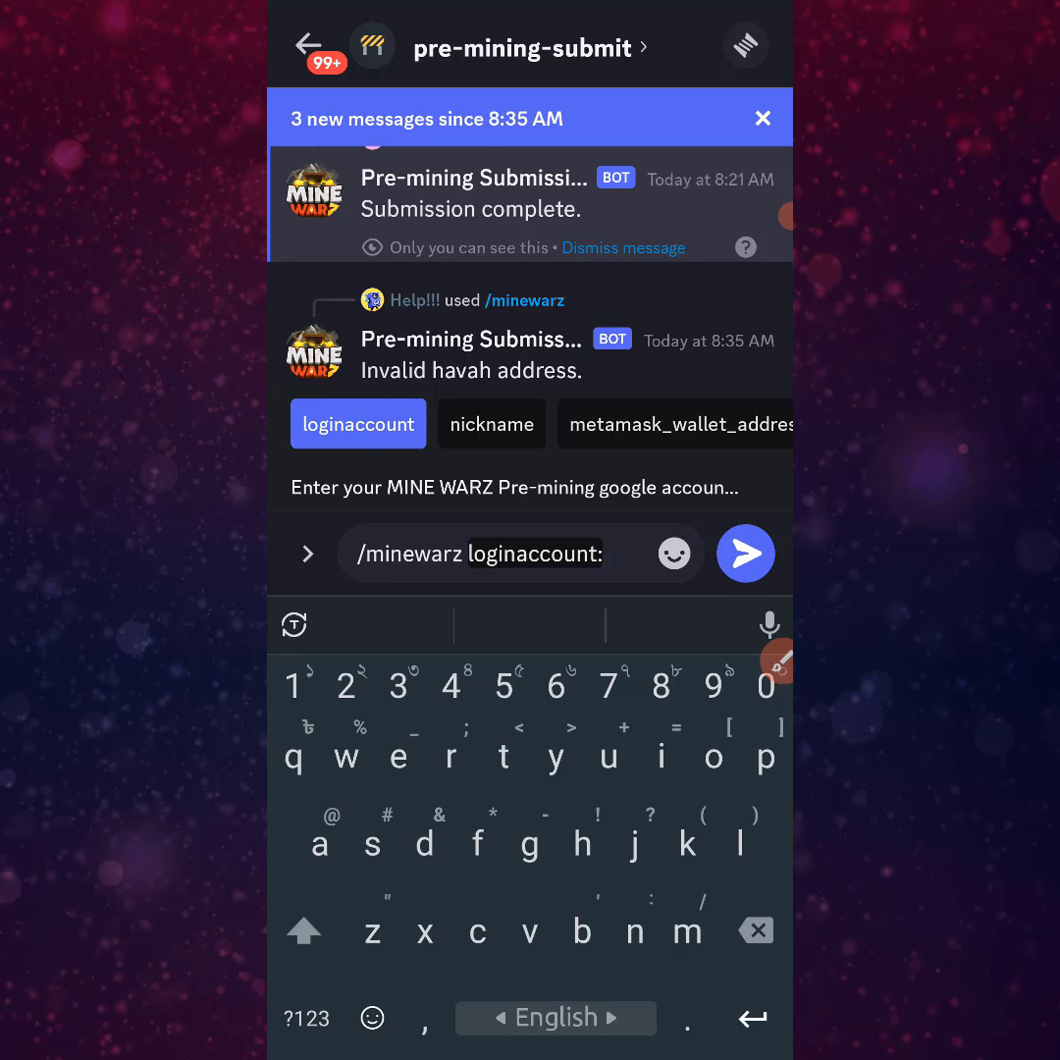
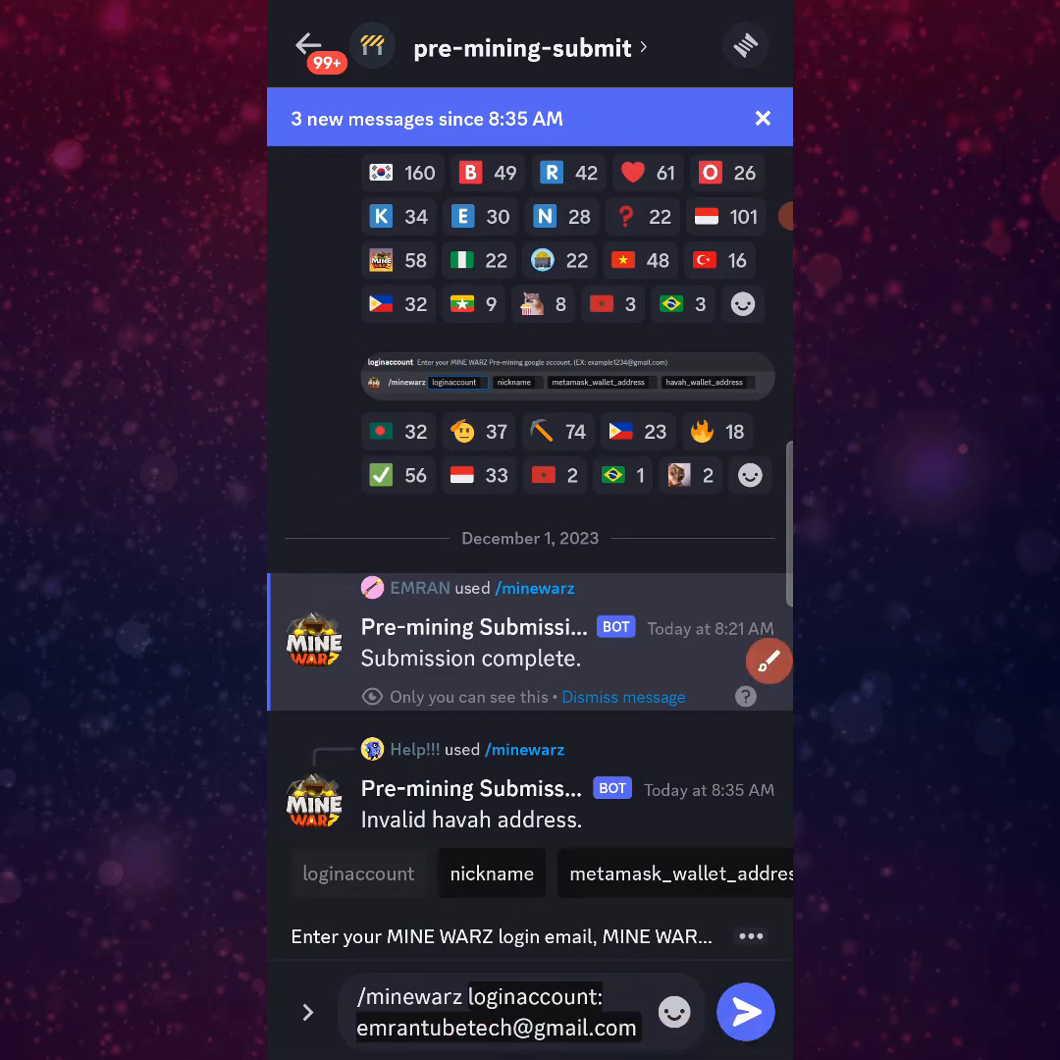
{"action": "left_click", "coordinate": [491, 874]}
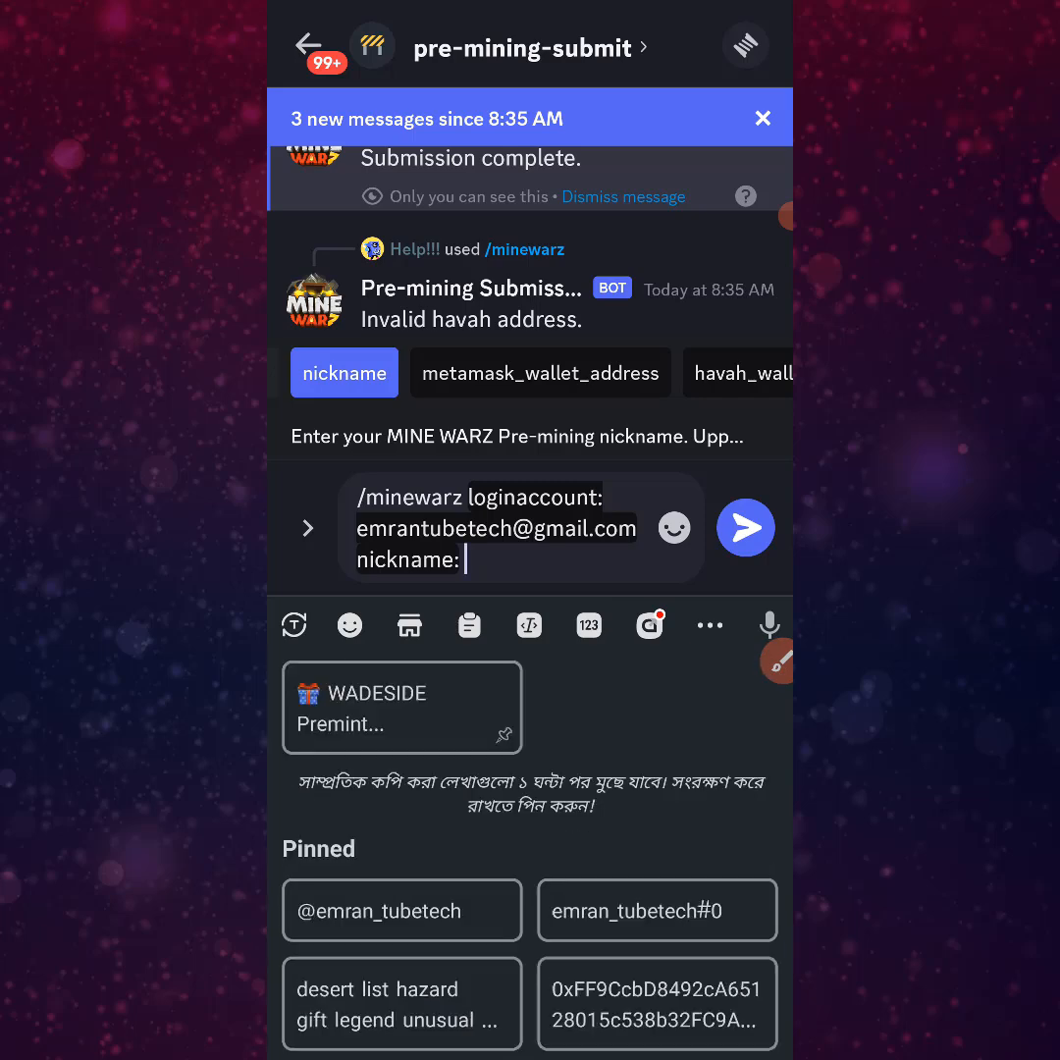
- Enter nickname EMRAN, fill the MetaMask and HAVAH address fields, and send
{"action": "type", "text": "EMRAN"}
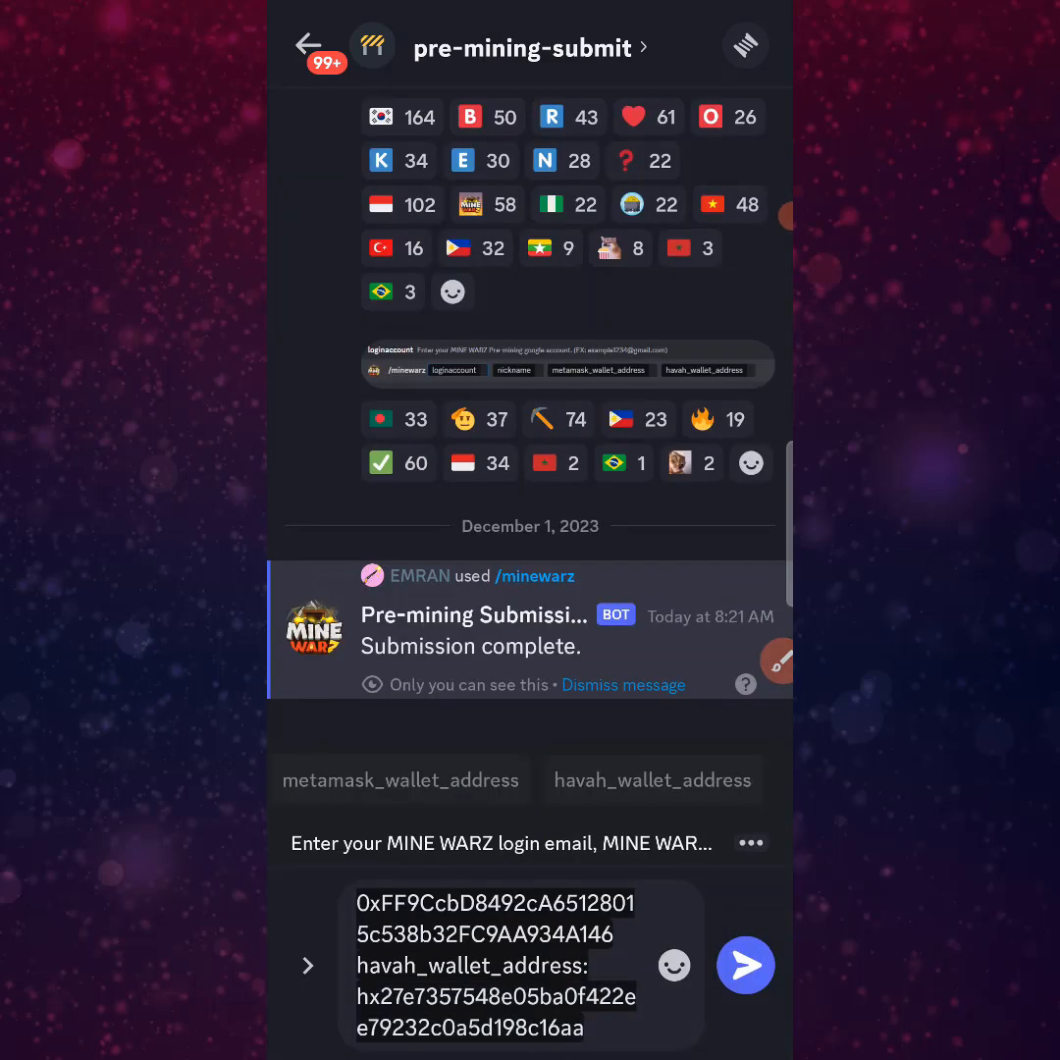
{"action": "left_click", "coordinate": [777, 662]}
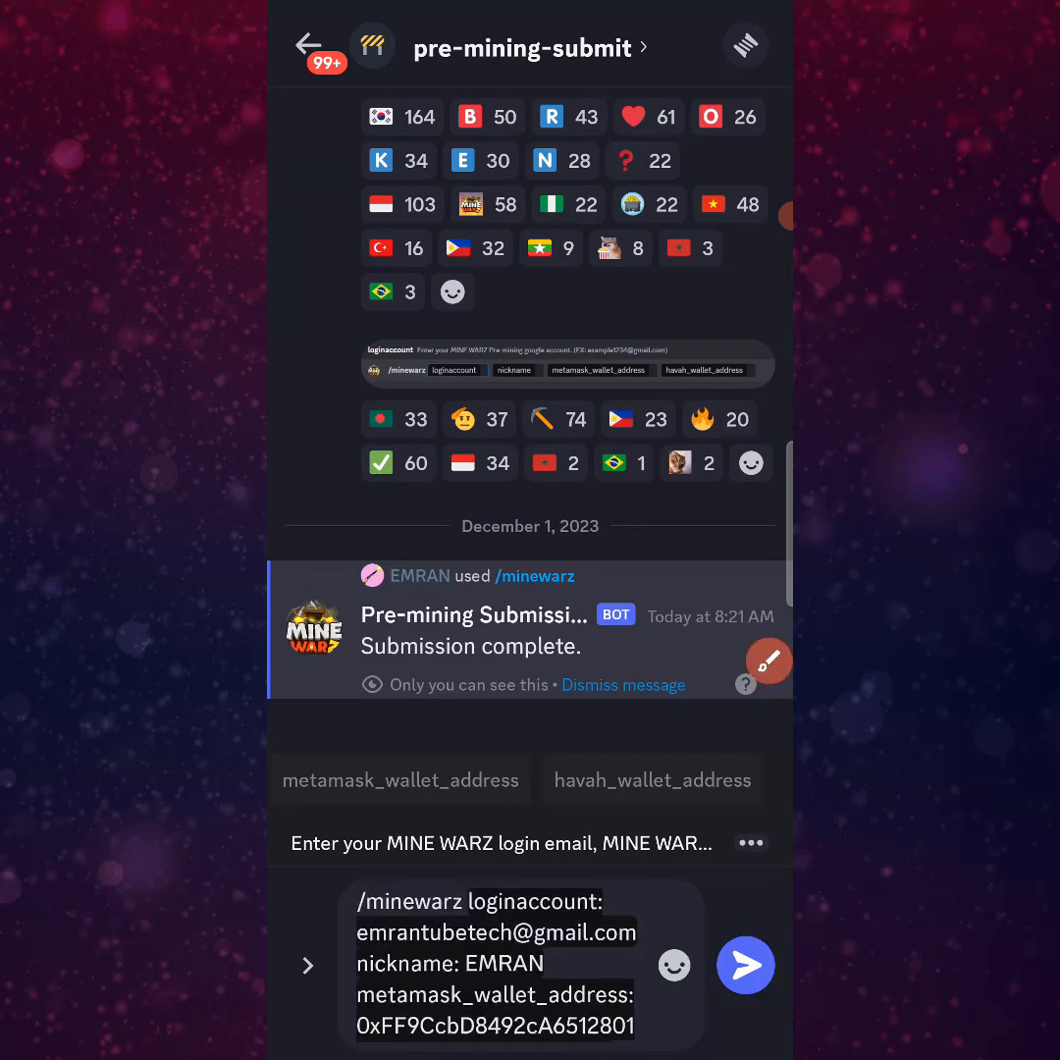
{"action": "left_click", "coordinate": [652, 780]}
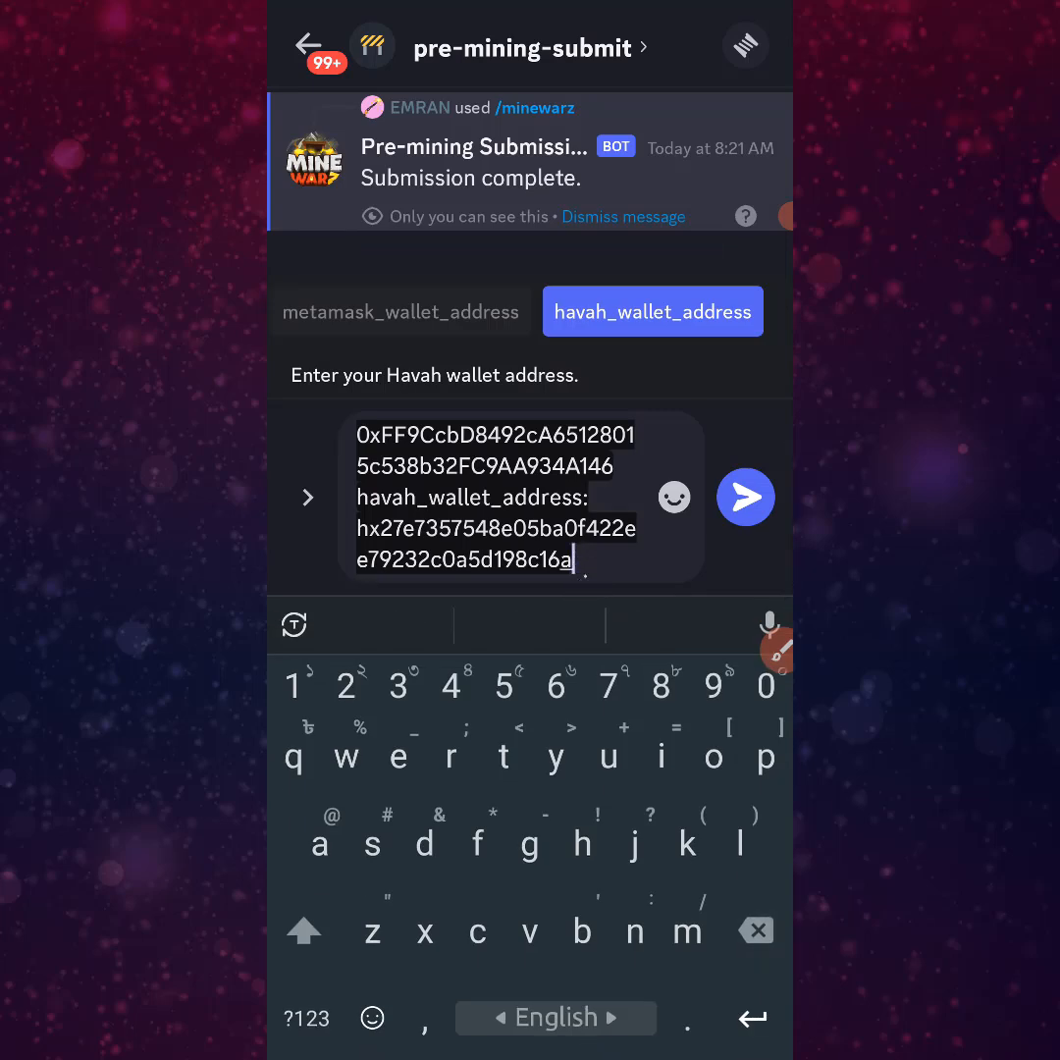
{"action": "left_click", "coordinate": [745, 497]}
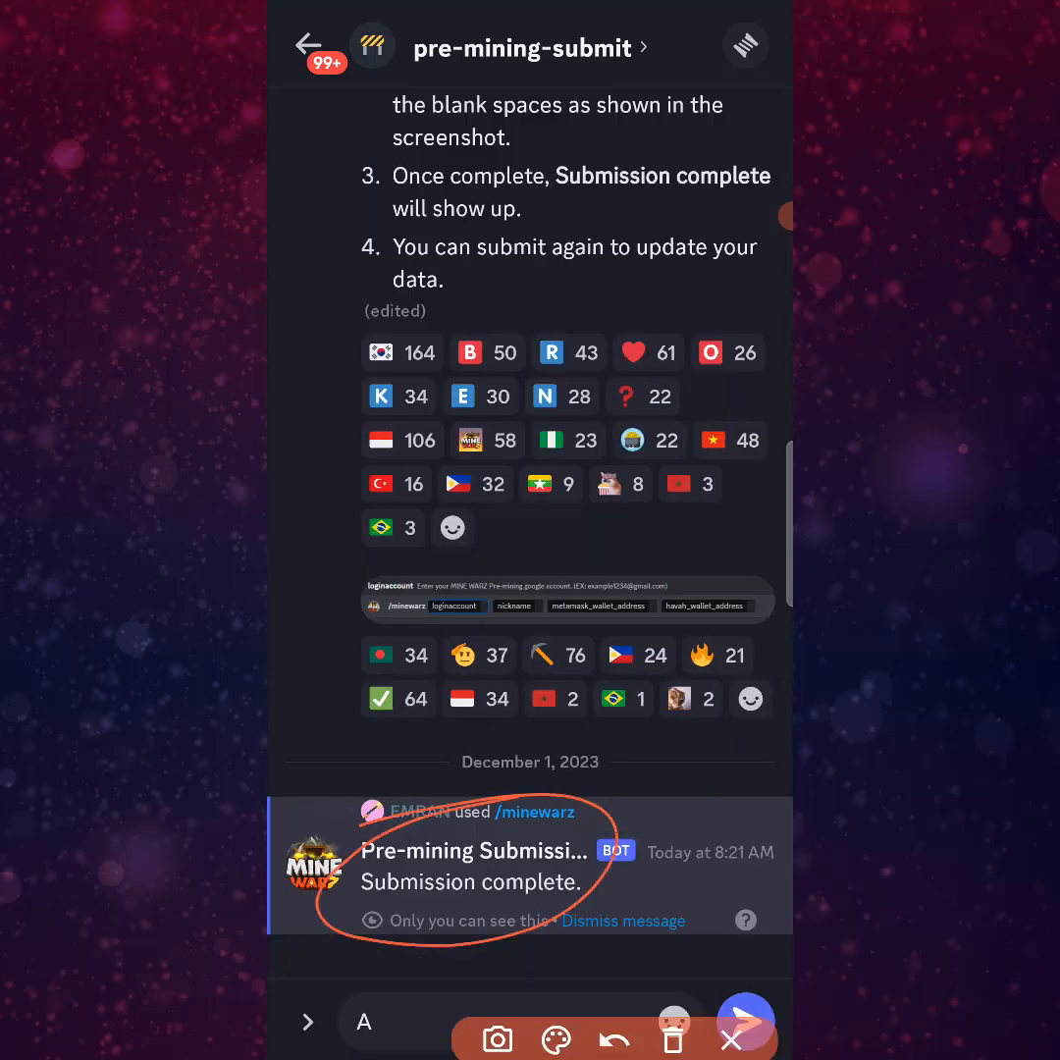
- Check the bot's 'Submission complete' reply, then switch back to Telegram's Income360 channel
{"action": "left_click", "coordinate": [751, 1024]}
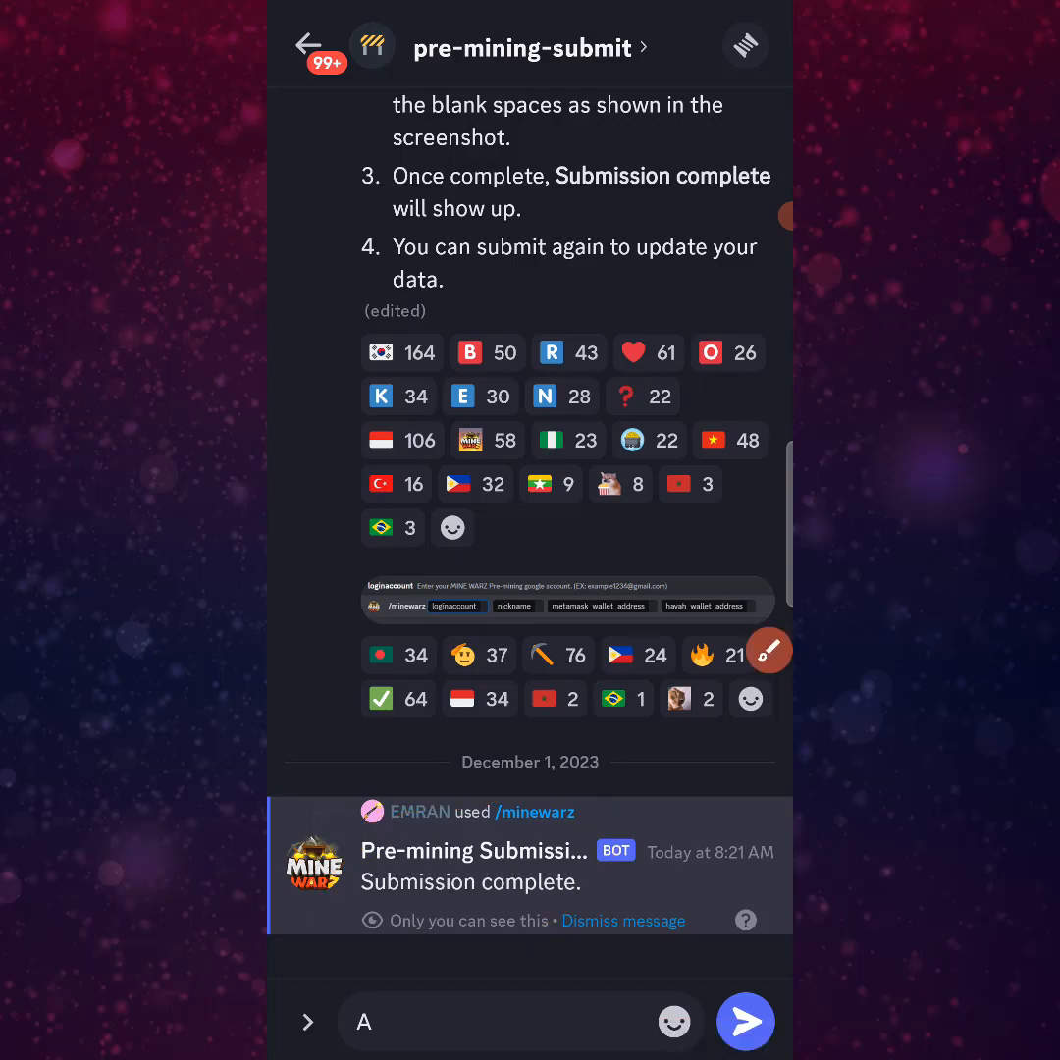
{"action": "scroll", "scroll_direction": "down", "scroll_amount": 3}
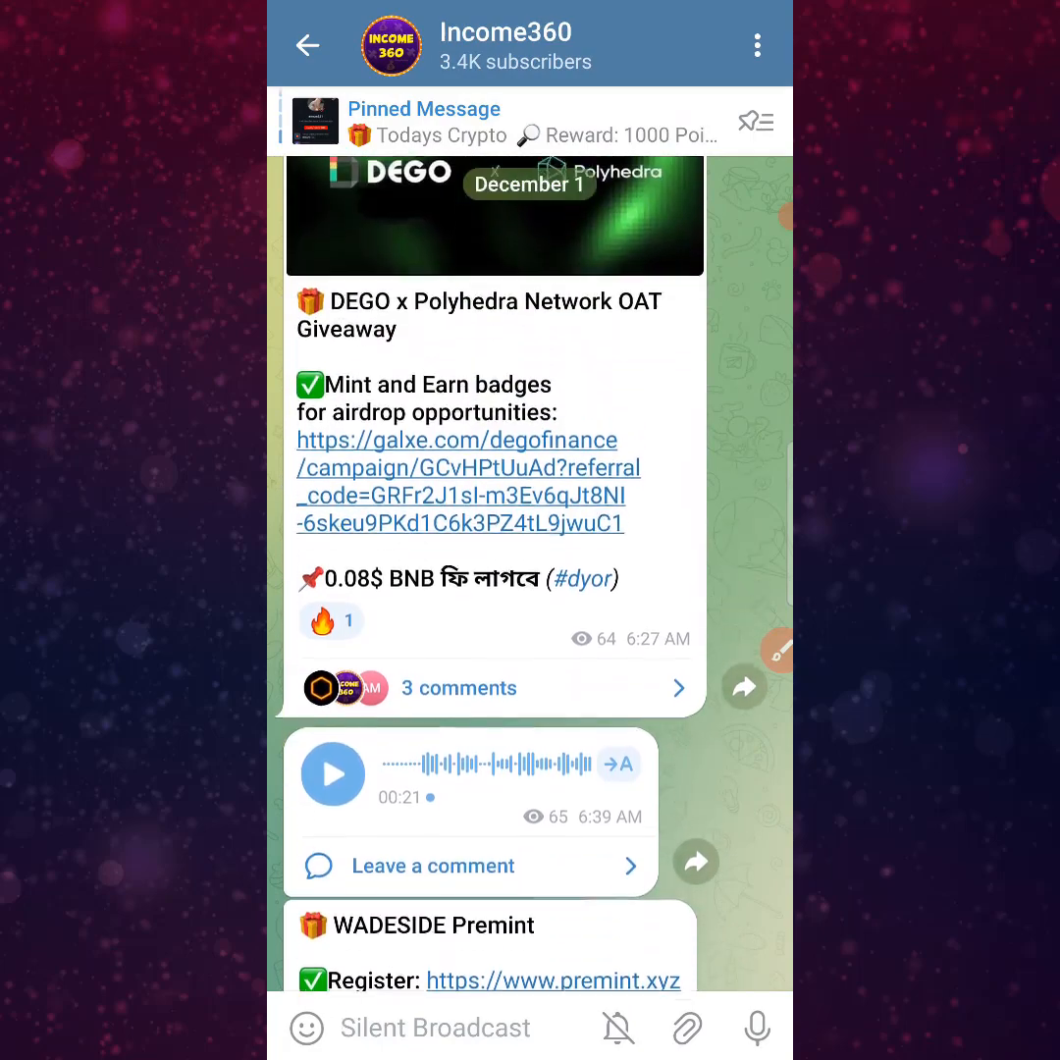
{"action": "scroll", "scroll_direction": "down", "scroll_amount": 3}
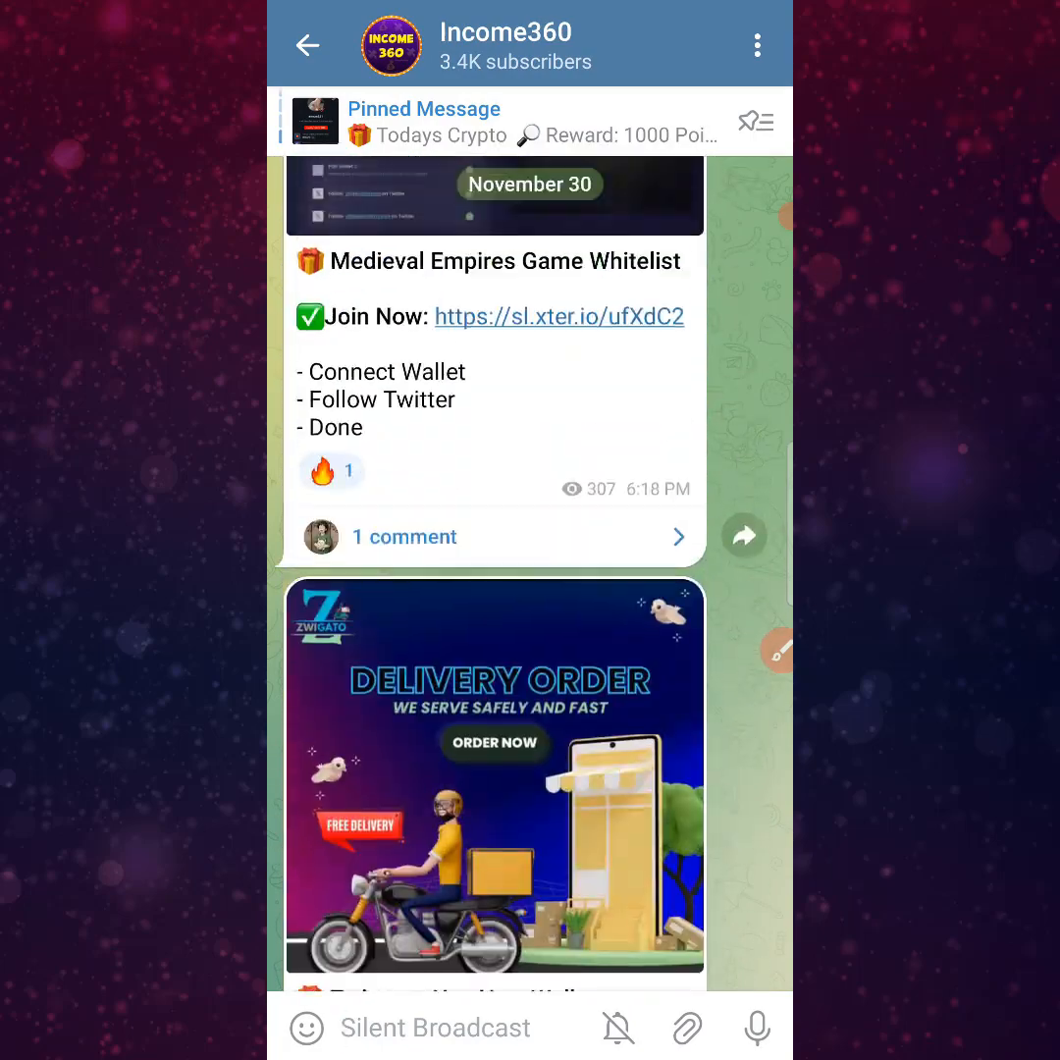
{"action": "scroll", "scroll_direction": "down", "scroll_amount": 3}
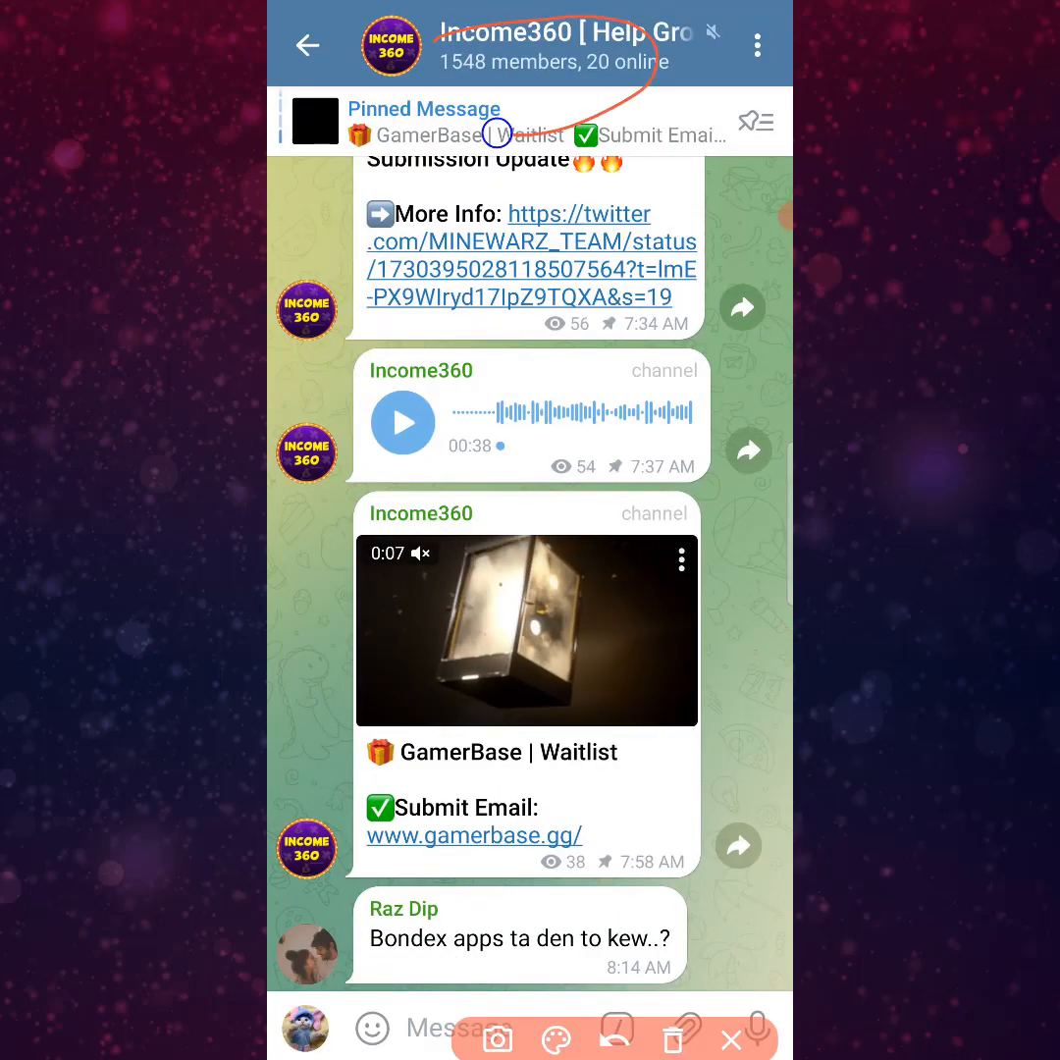
{"action": "left_click", "coordinate": [307, 45]}
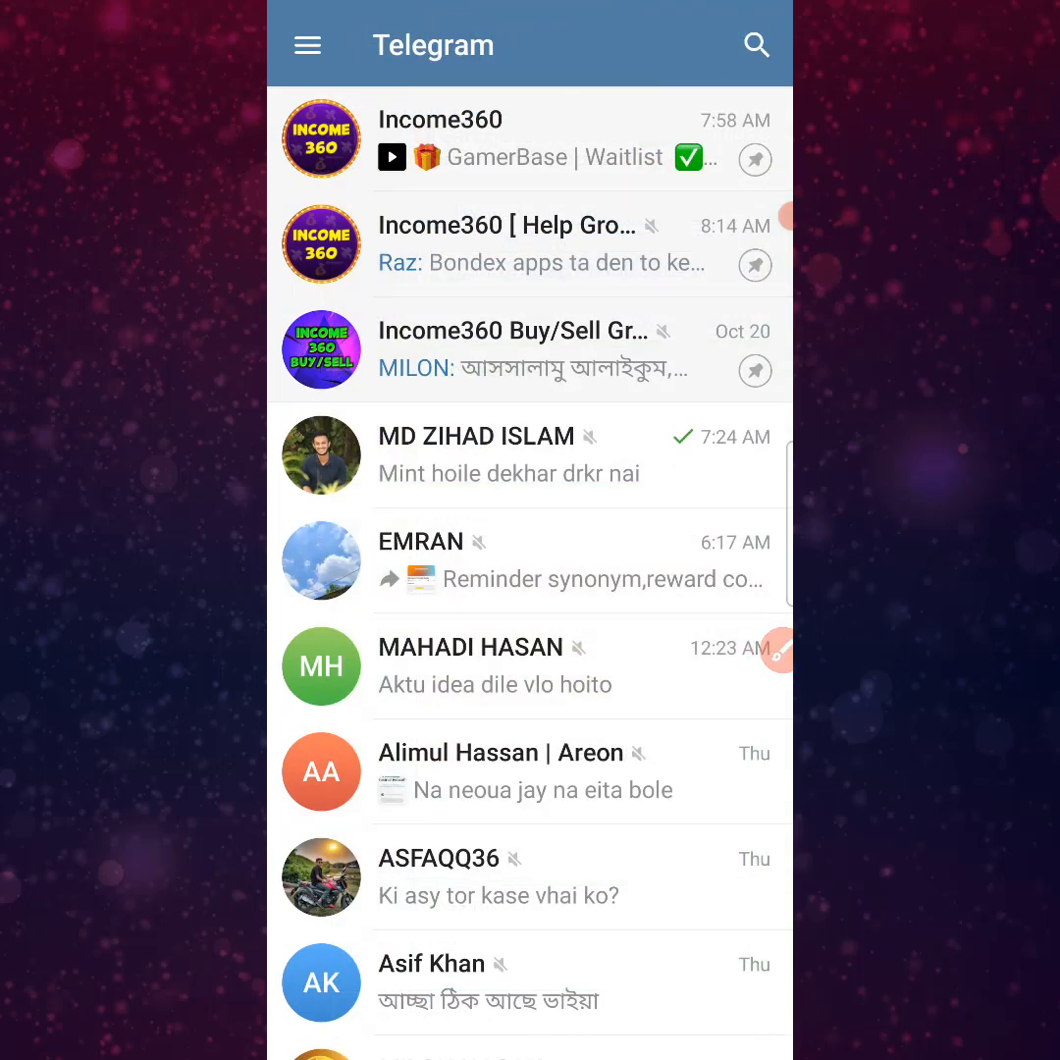
{"action": "left_click", "coordinate": [440, 138]}
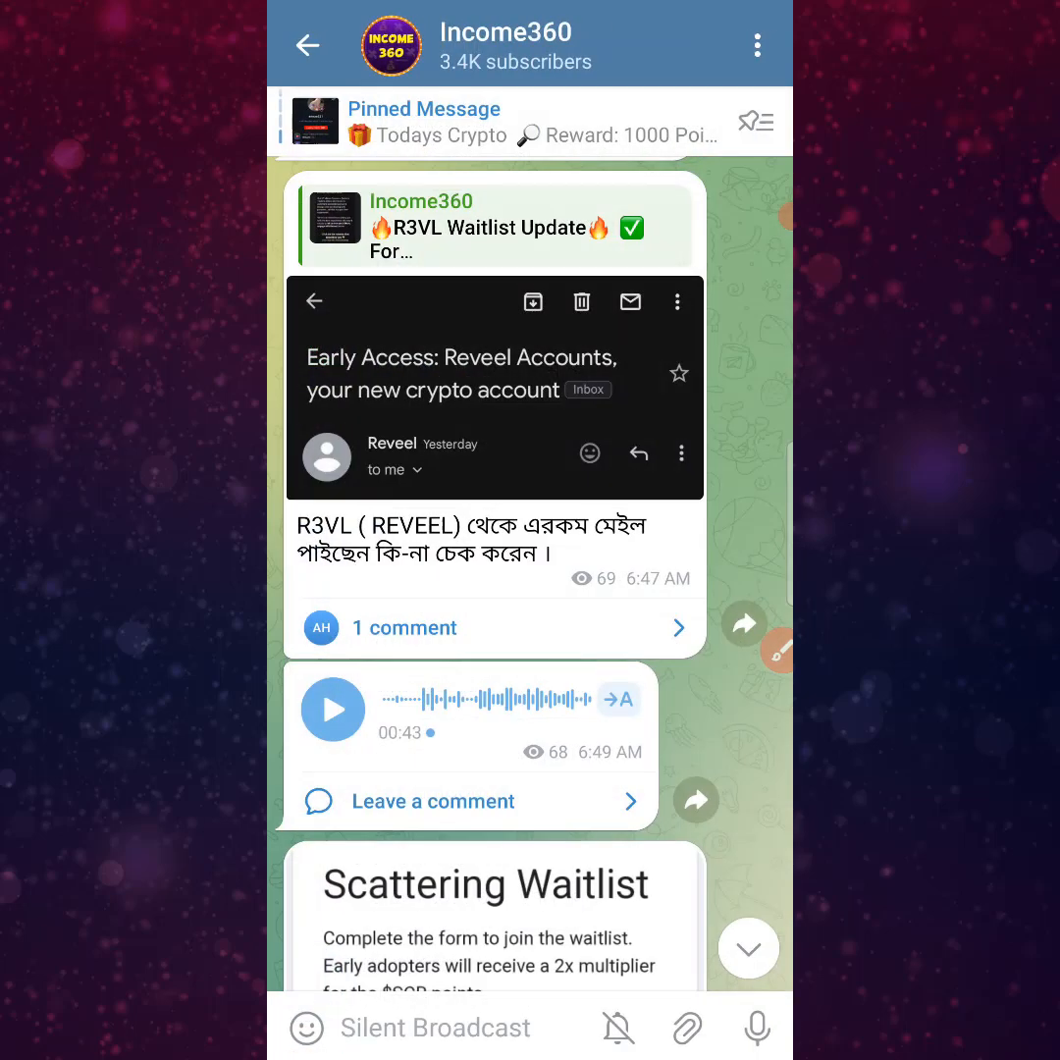